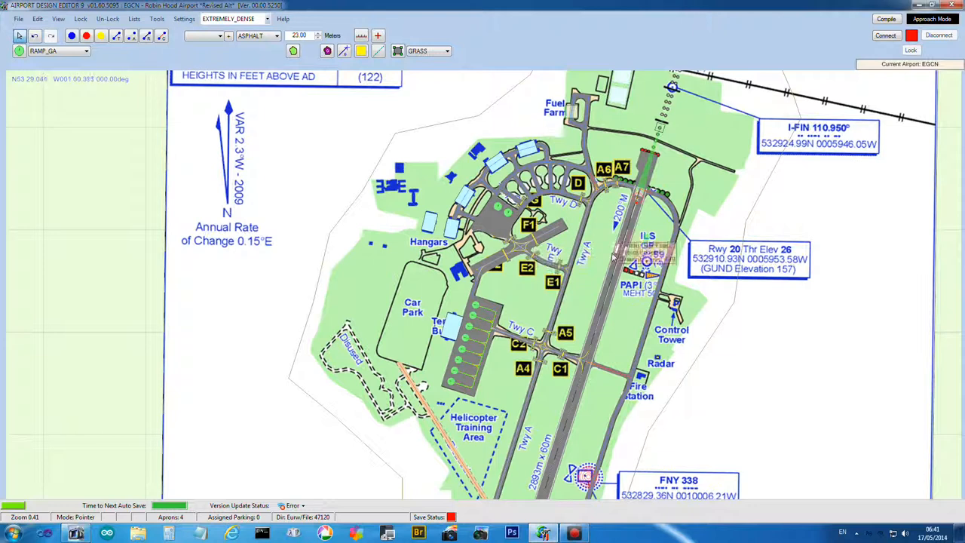
# Review the runway's lighting for both ends, keeping PAPI4 approach lights, and accept
pyautogui.scroll(-3)
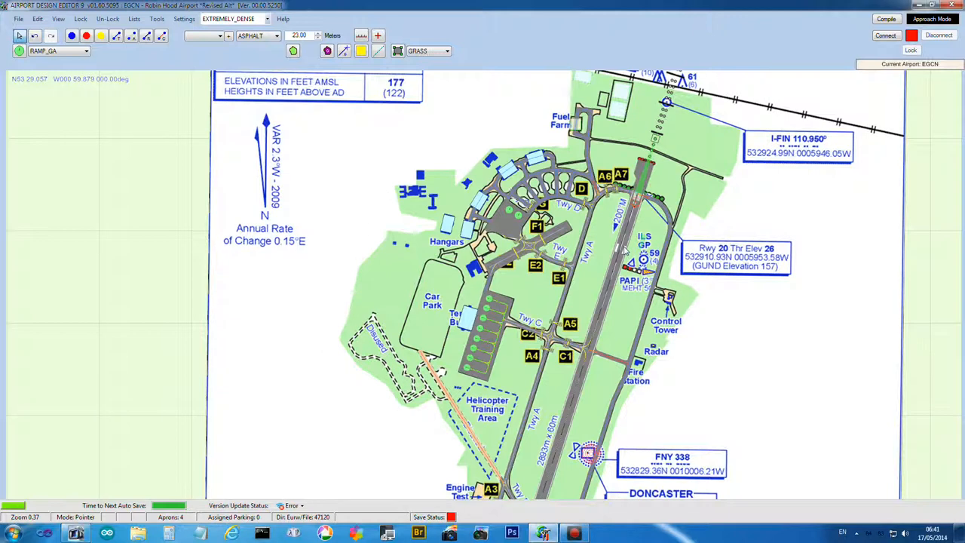
pyautogui.moveTo(626, 251)
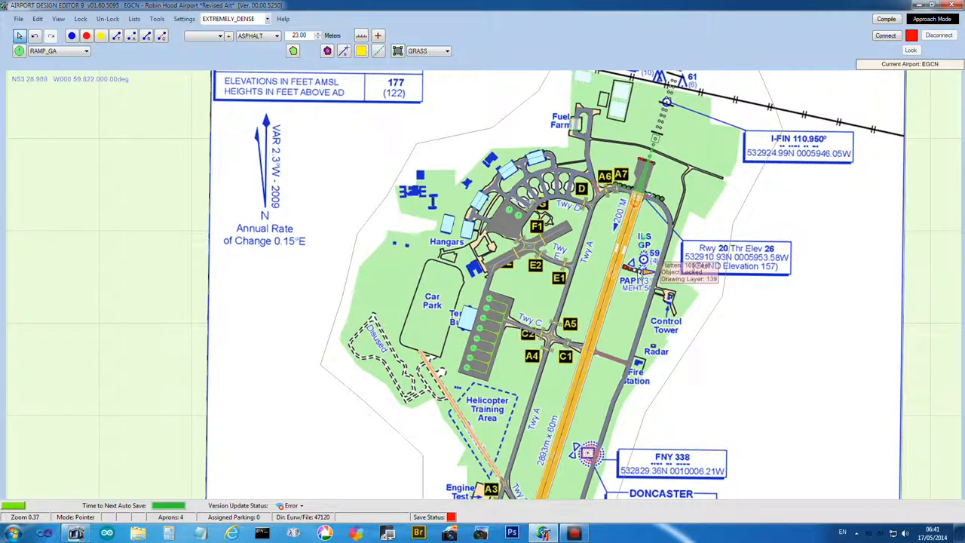
pyautogui.rightClick(645, 233)
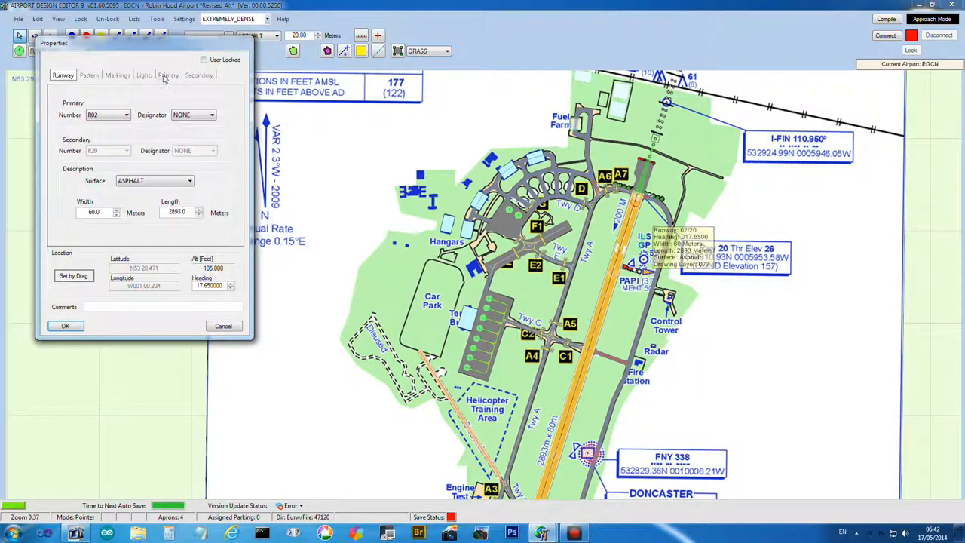
pyautogui.click(168, 74)
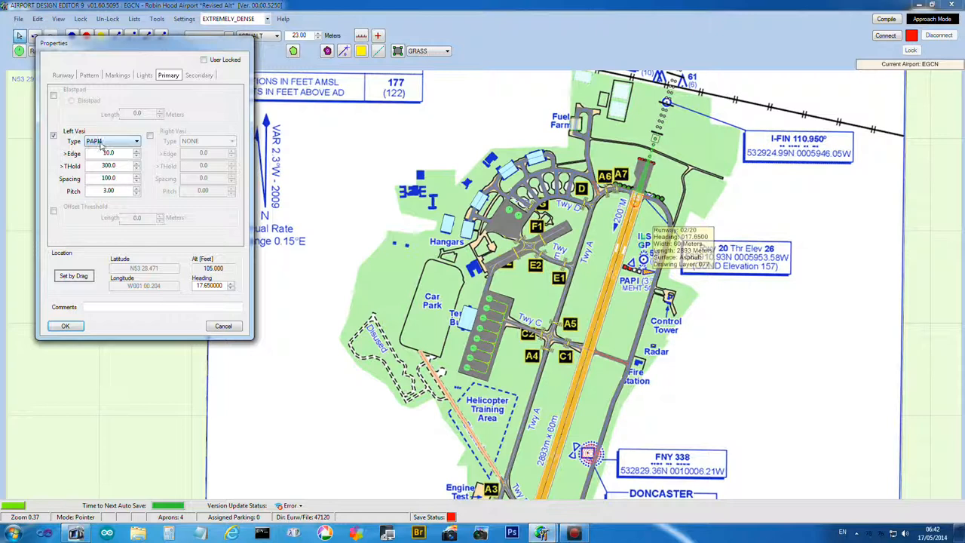
pyautogui.click(135, 141)
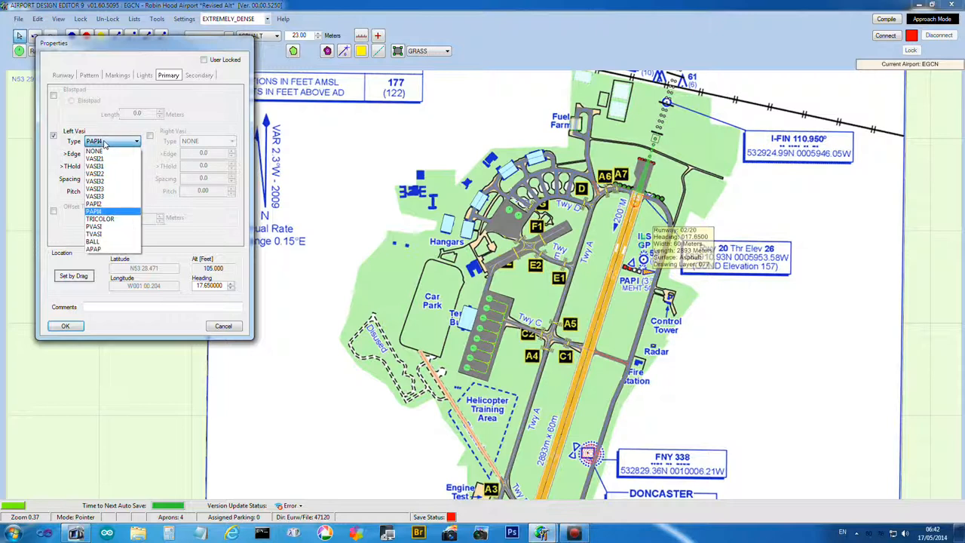
pyautogui.click(95, 203)
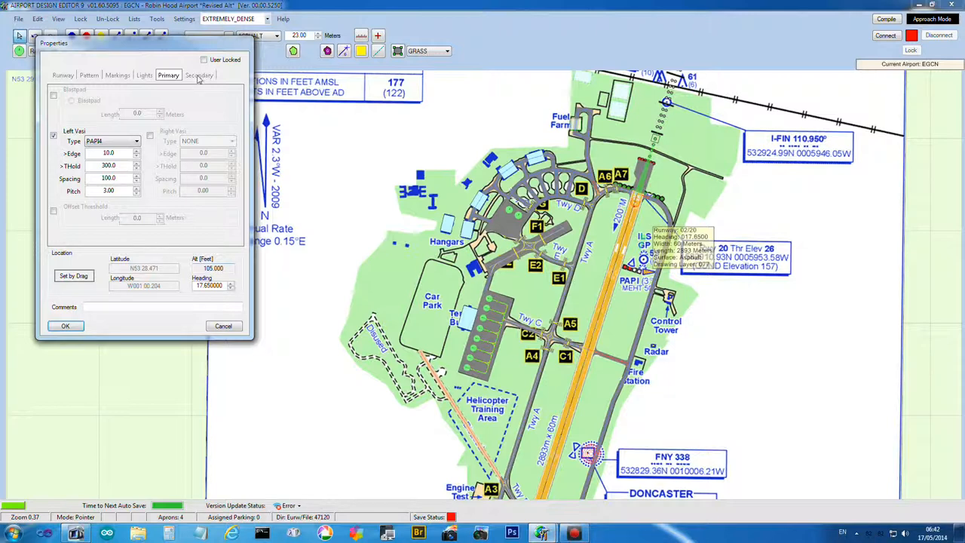
pyautogui.click(199, 75)
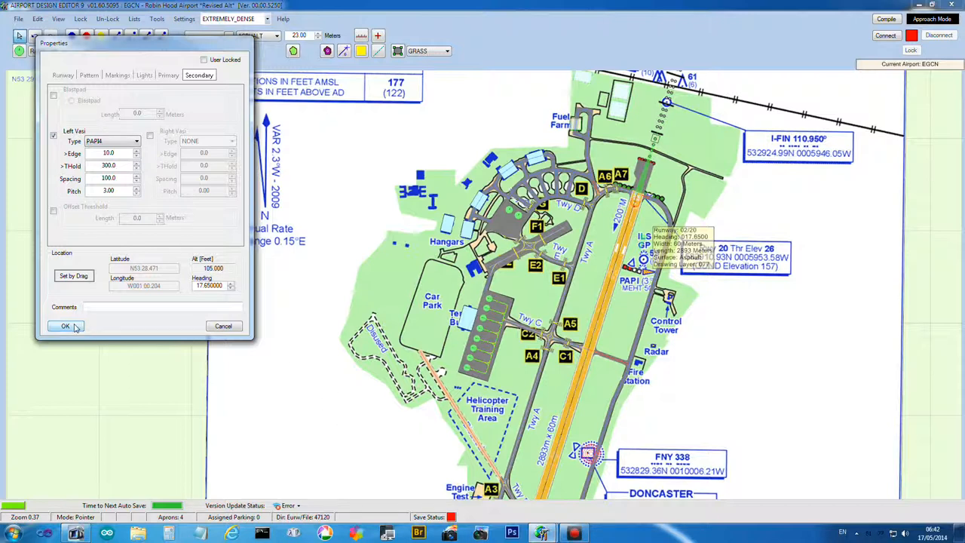
pyautogui.click(66, 325)
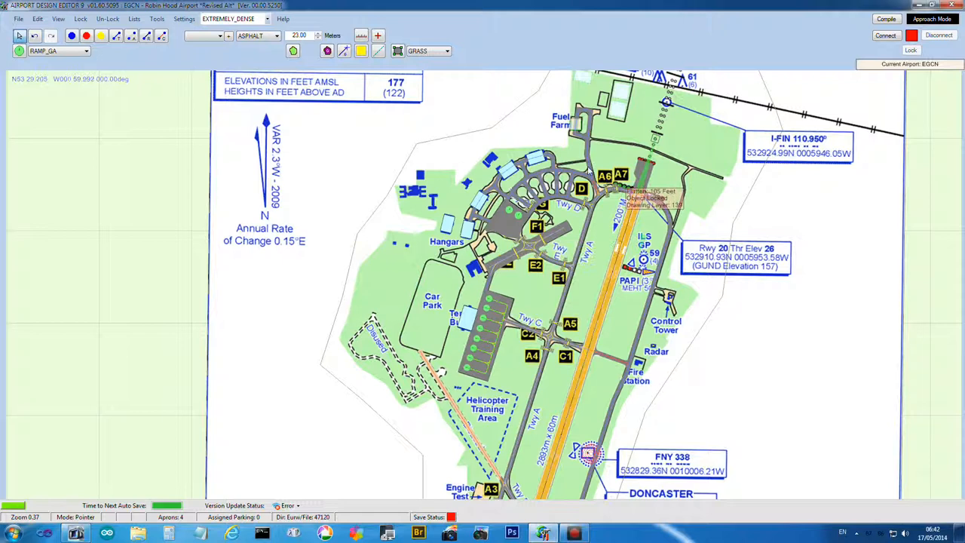
pyautogui.moveTo(530, 285)
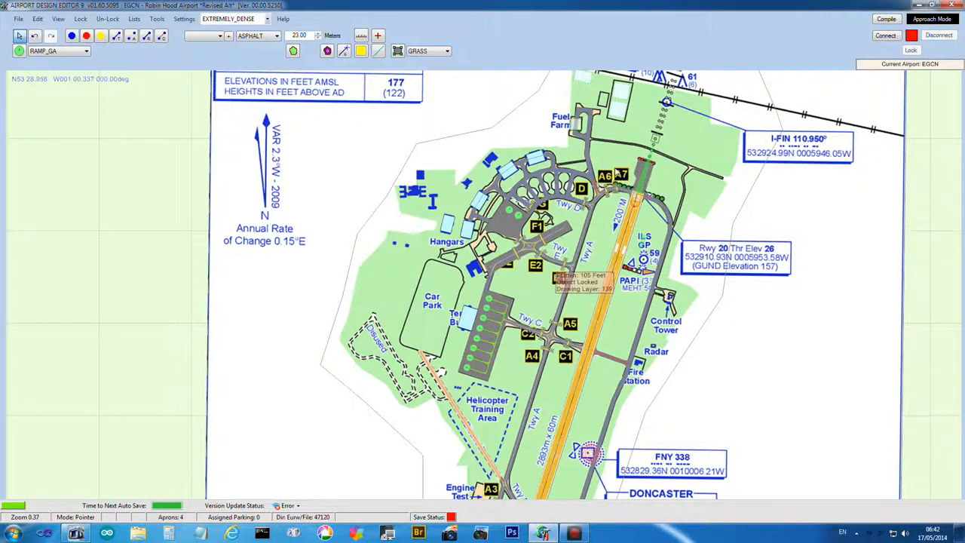
pyautogui.moveTo(641, 170)
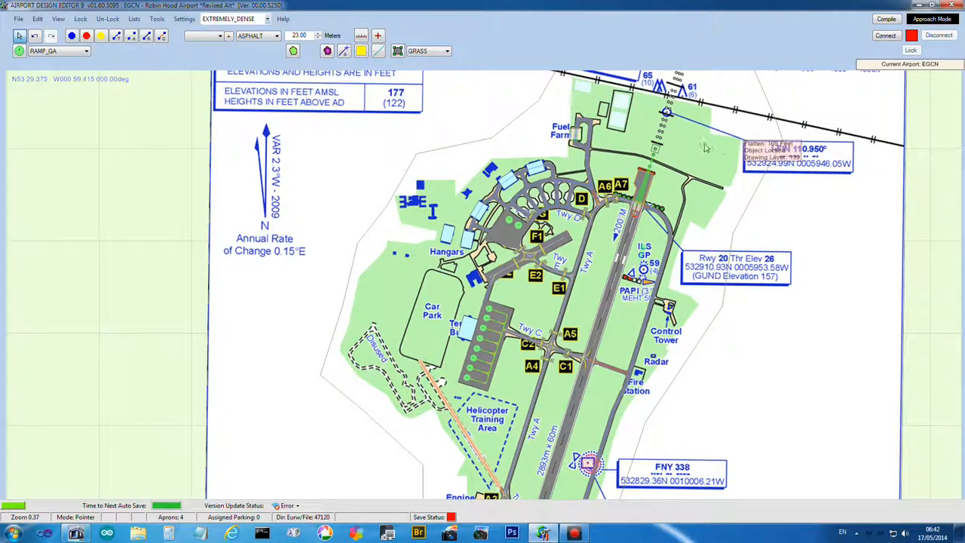
# Keep grass as the apron surface and start drawing a new apron
pyautogui.click(447, 50)
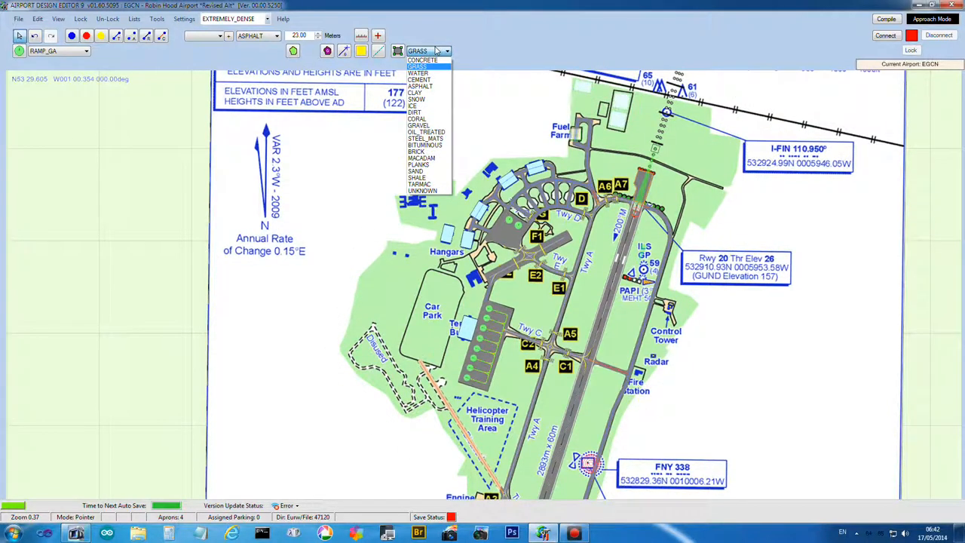
pyautogui.moveTo(423, 60)
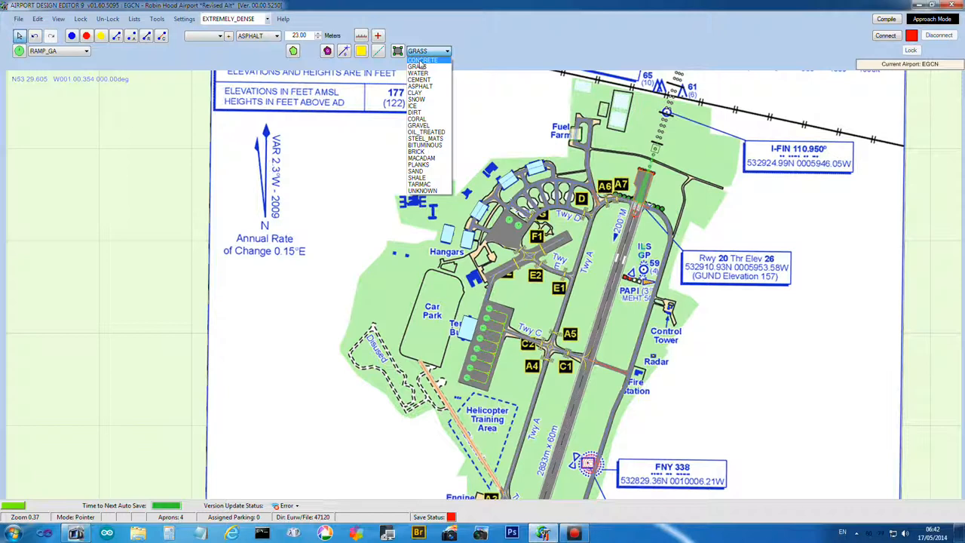
pyautogui.moveTo(419, 184)
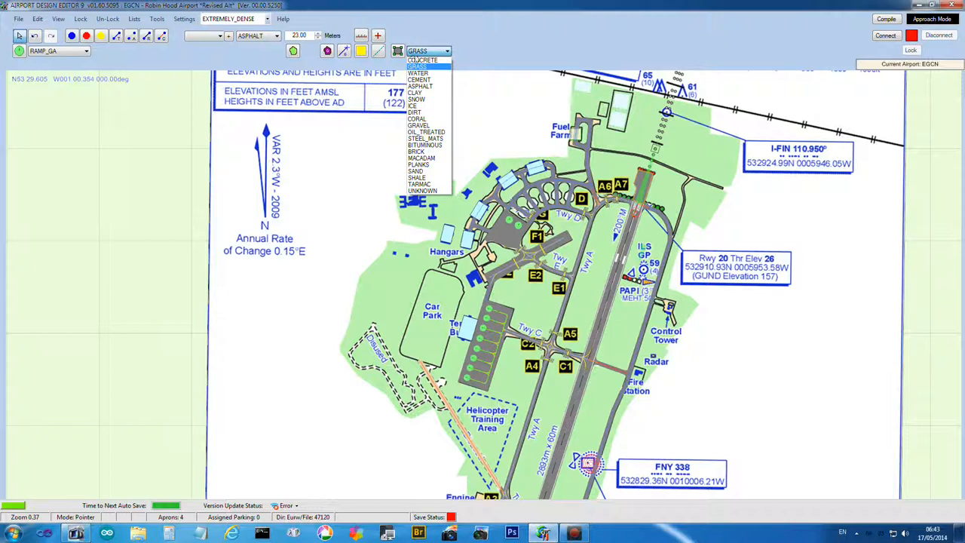
pyautogui.moveTo(422, 59)
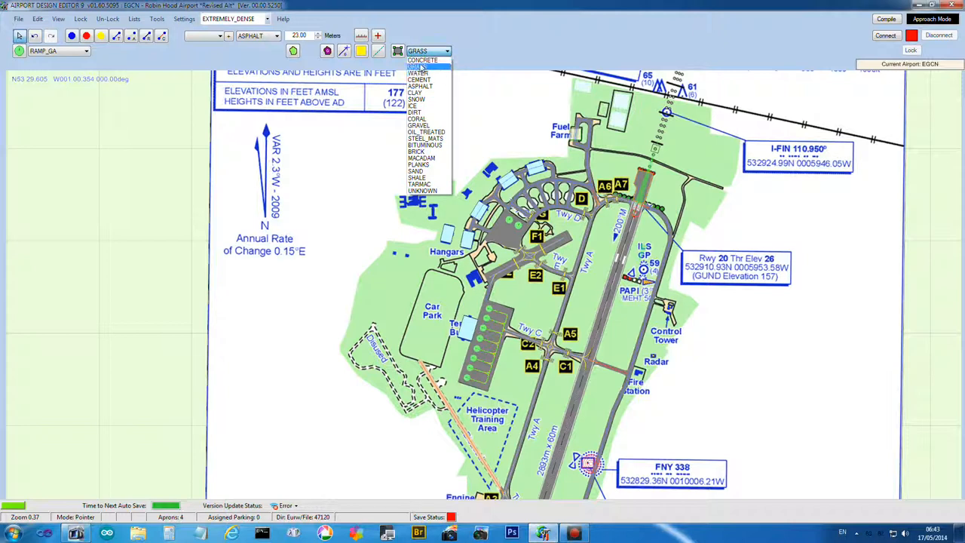
pyautogui.moveTo(422, 61)
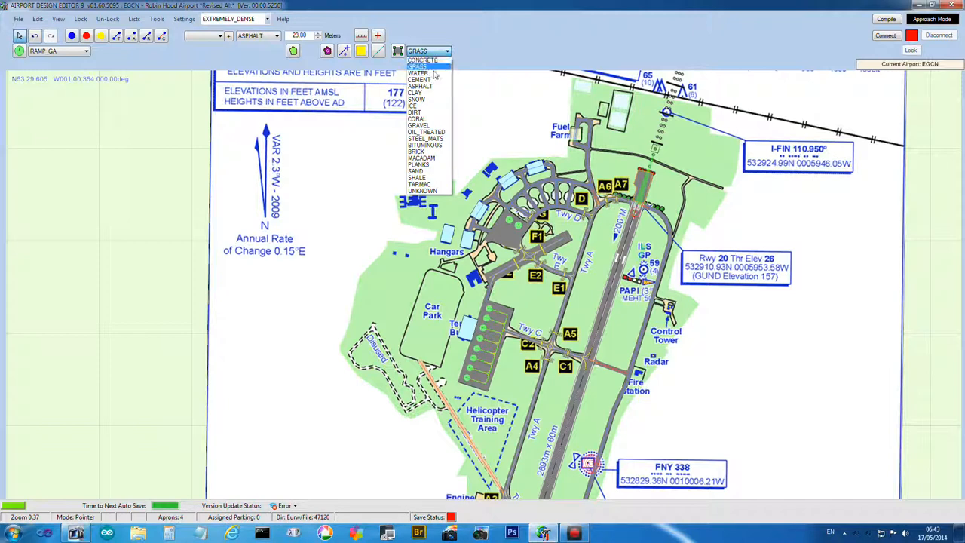
pyautogui.moveTo(427, 125)
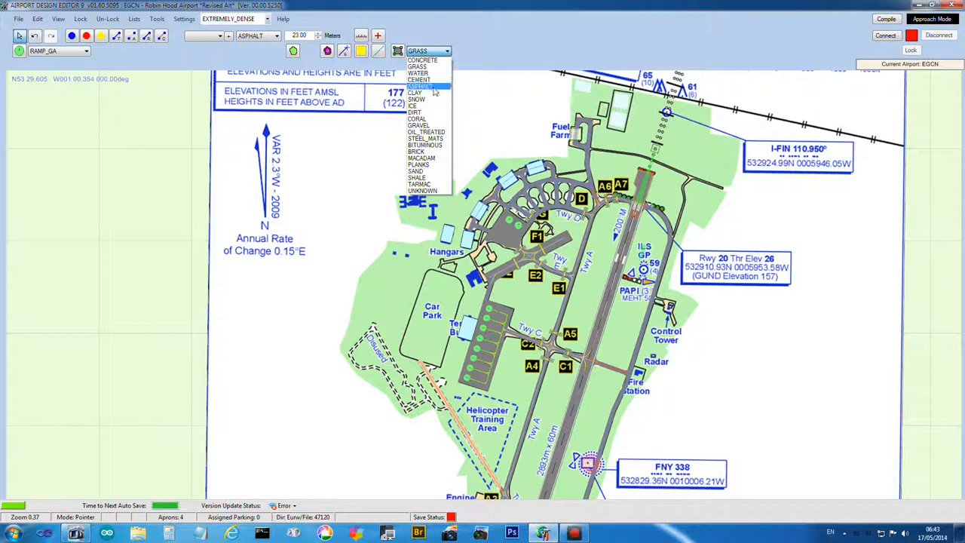
pyautogui.moveTo(426, 145)
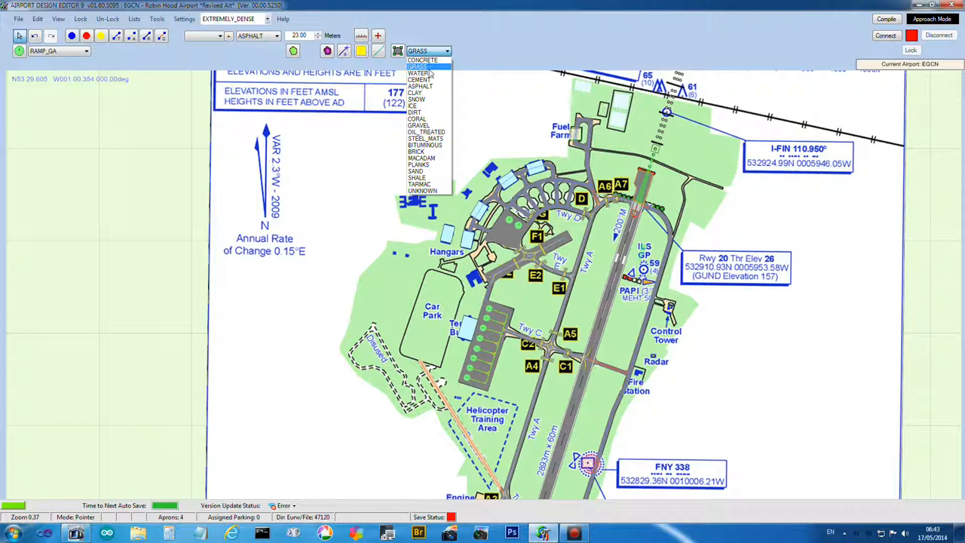
pyautogui.moveTo(421, 159)
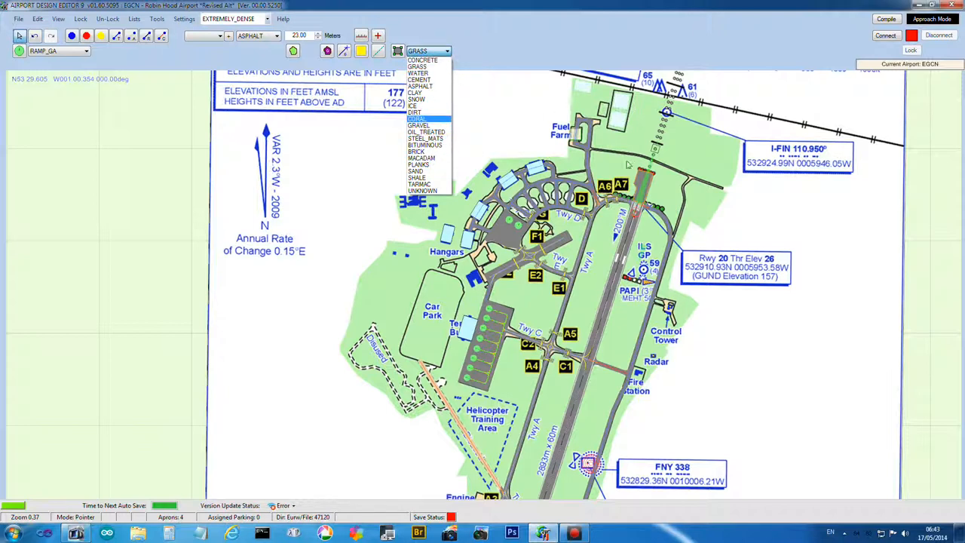
pyautogui.moveTo(630, 164)
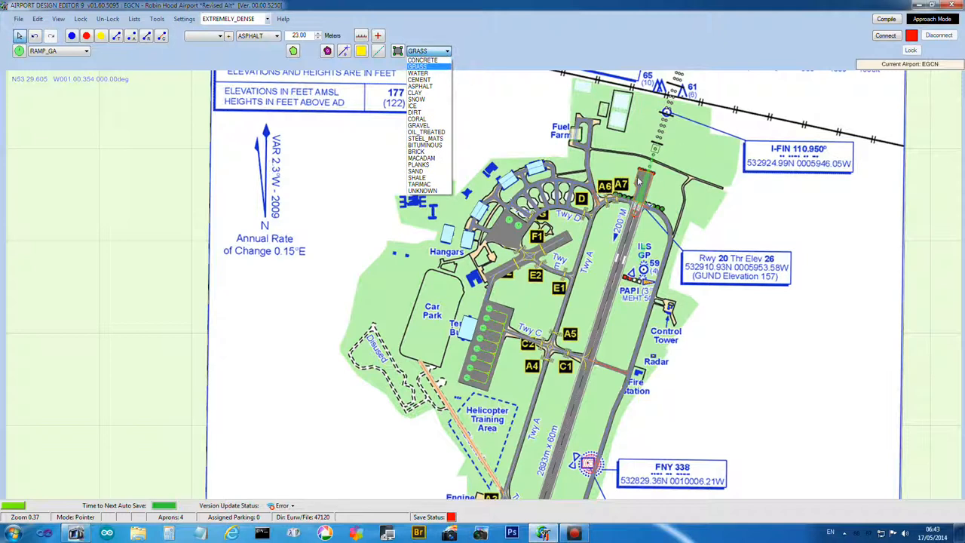
pyautogui.click(417, 66)
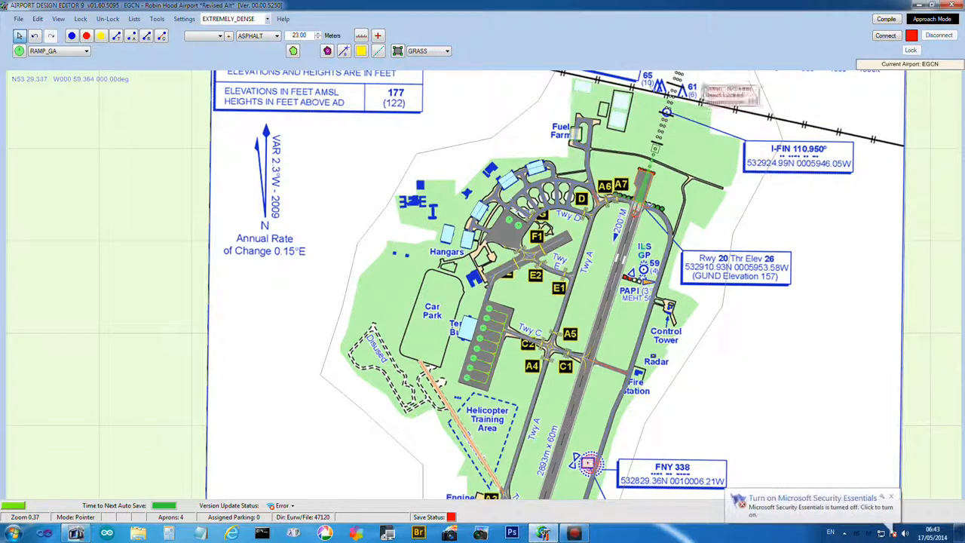
pyautogui.click(446, 50)
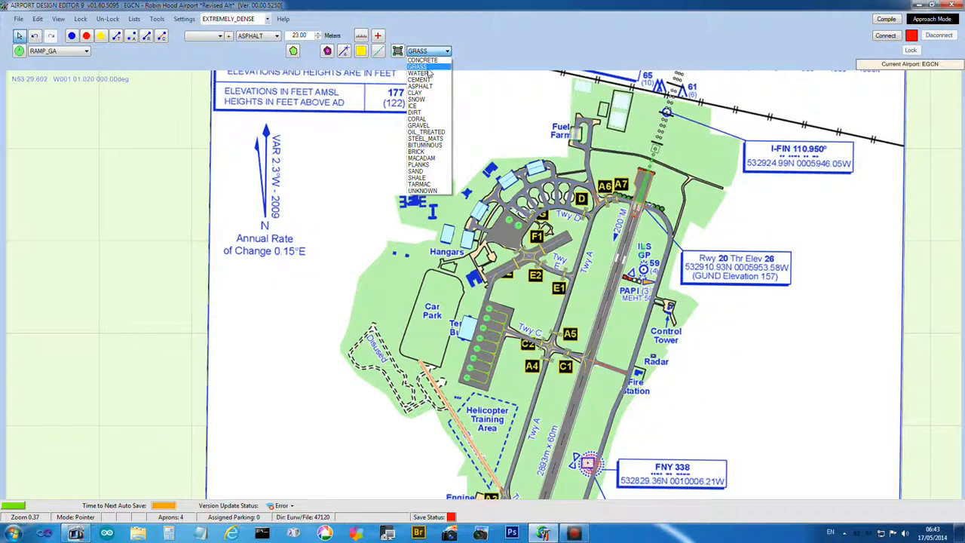
pyautogui.moveTo(423, 60)
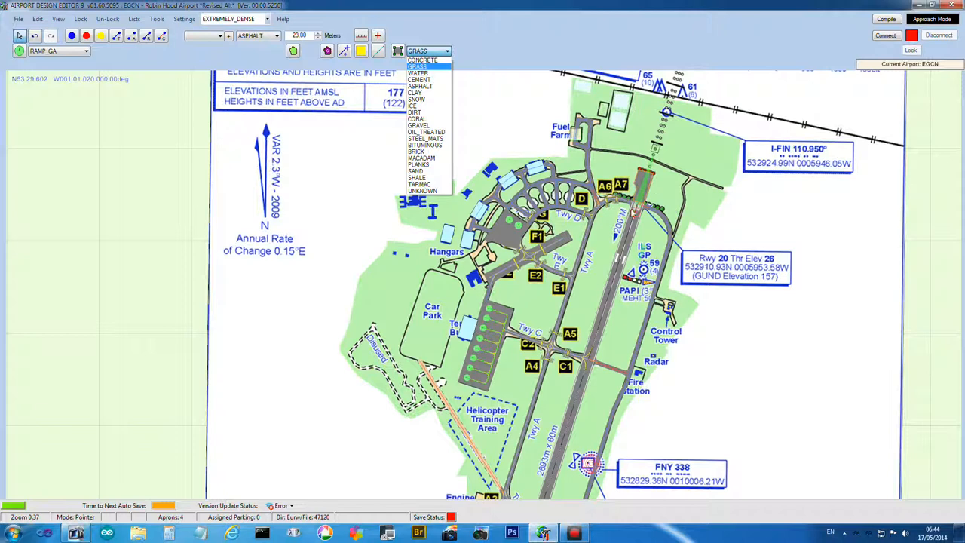
pyautogui.moveTo(491, 121)
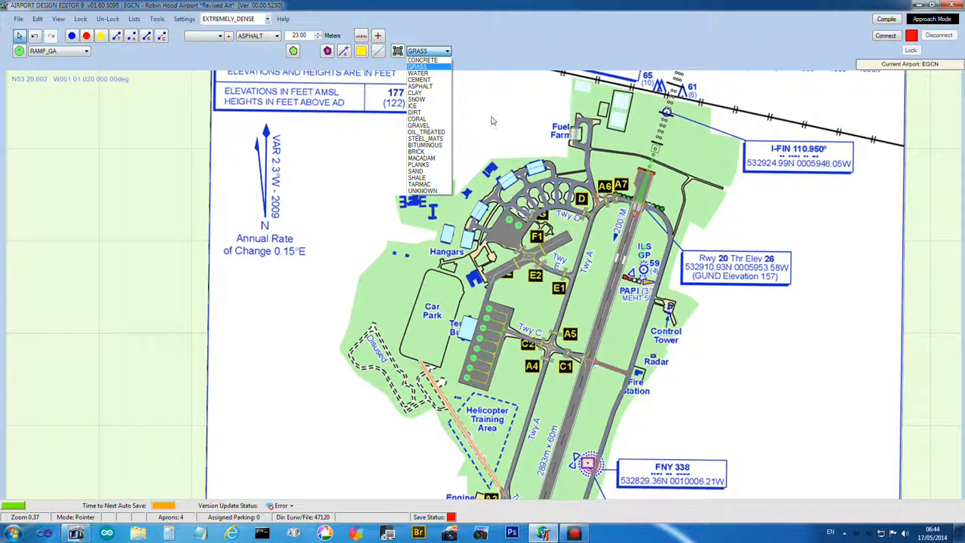
pyautogui.moveTo(422, 184)
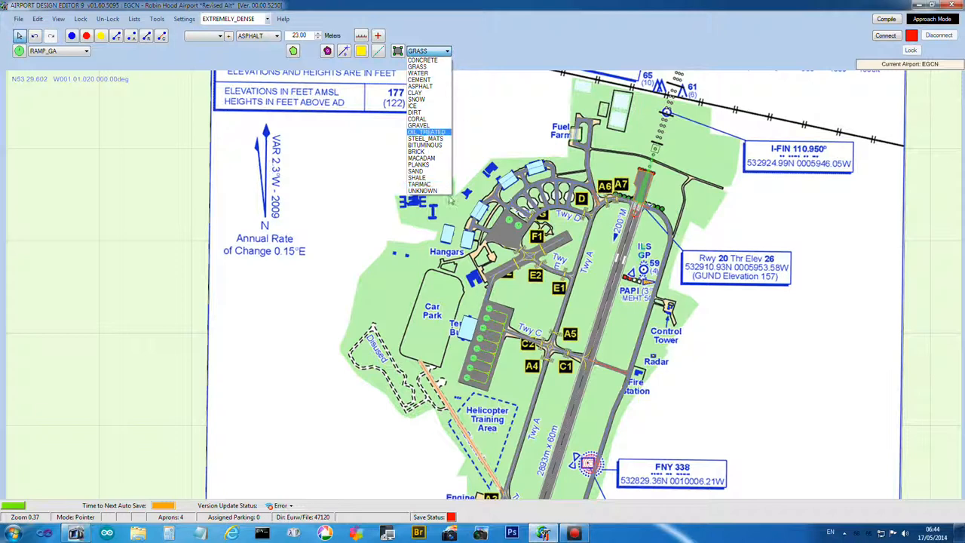
pyautogui.moveTo(420, 184)
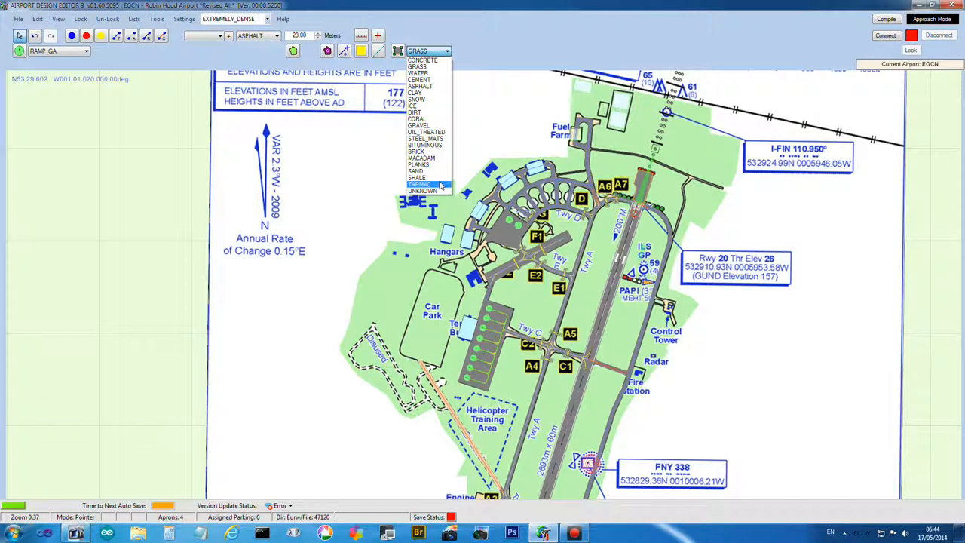
pyautogui.moveTo(428, 170)
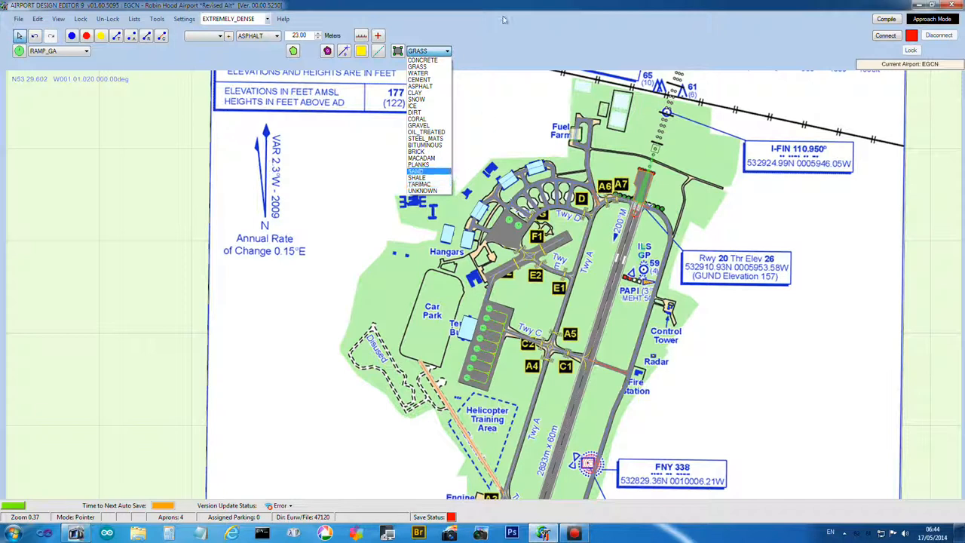
pyautogui.click(428, 50)
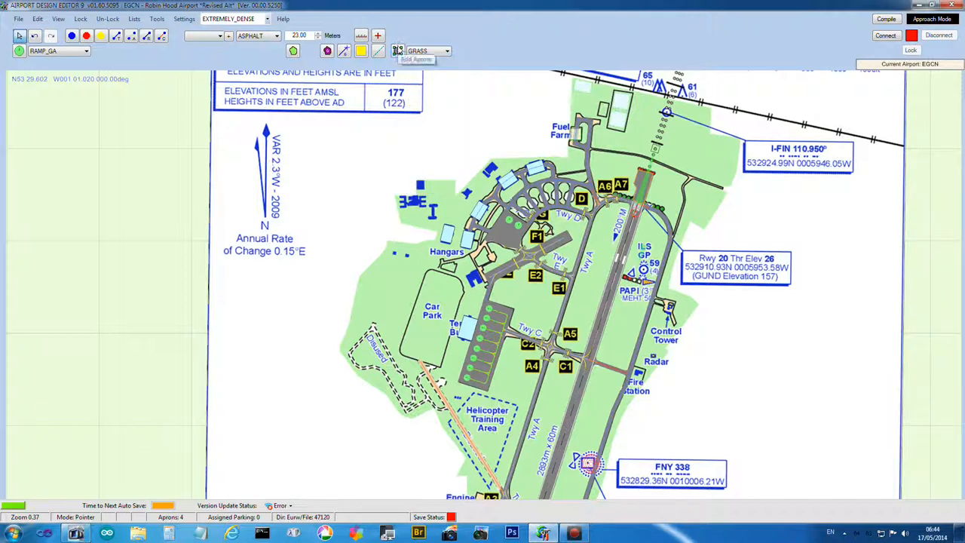
pyautogui.click(398, 51)
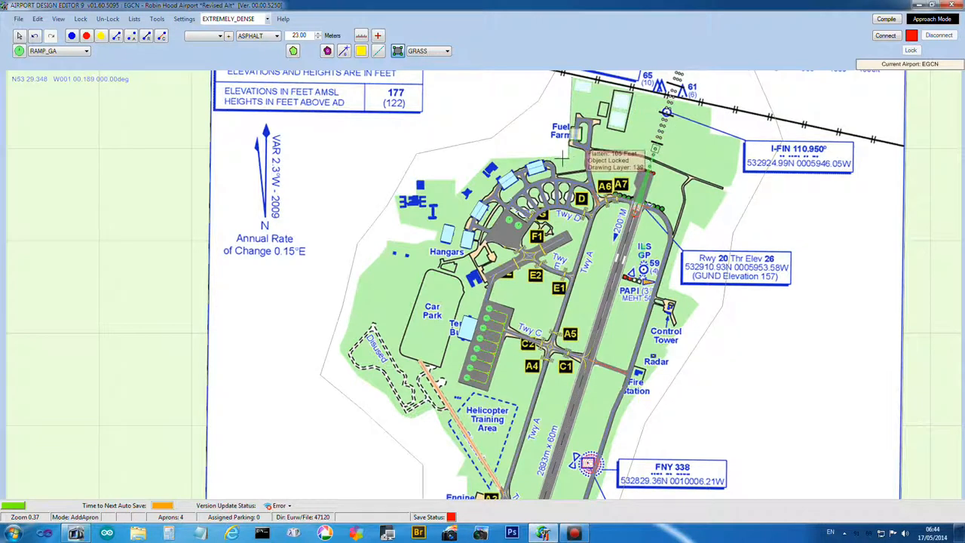
pyautogui.moveTo(501, 158)
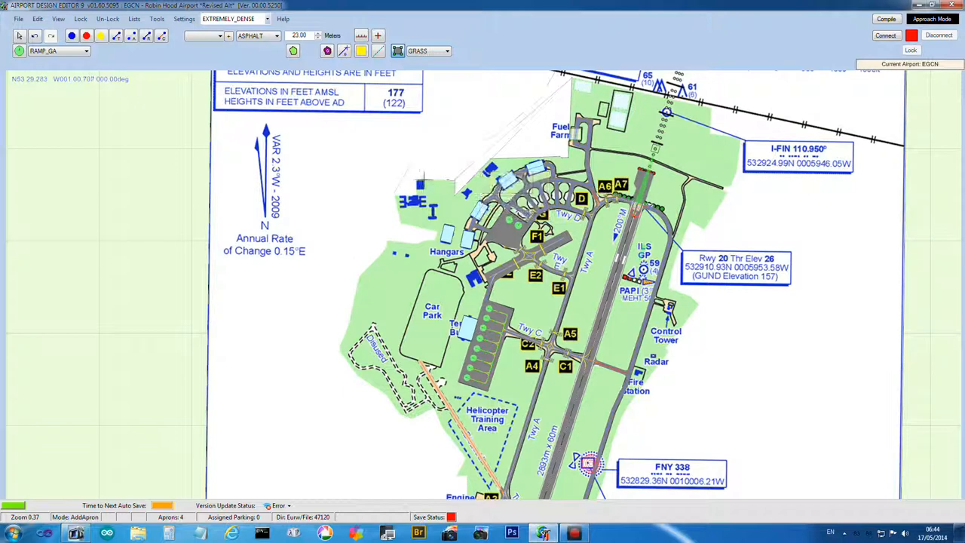
pyautogui.moveTo(418, 181)
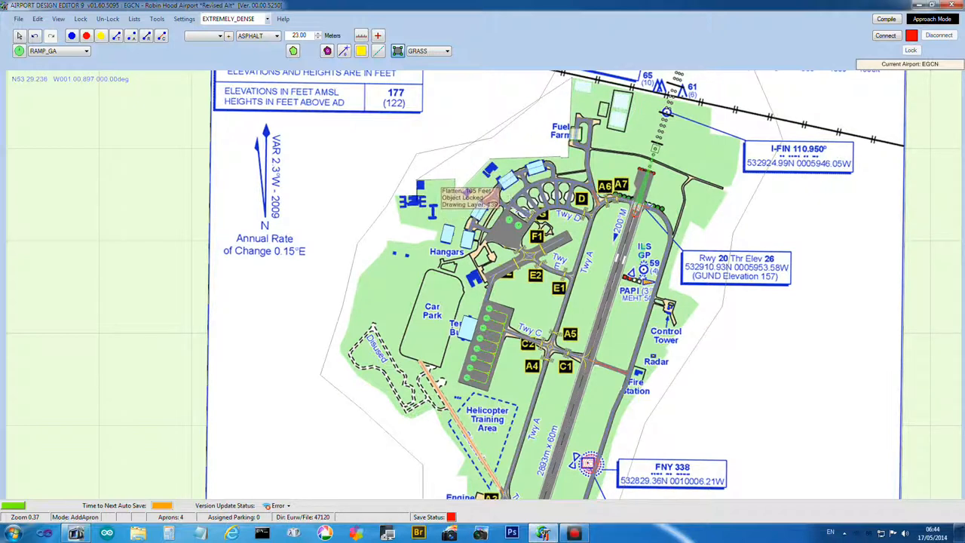
pyautogui.moveTo(398, 214)
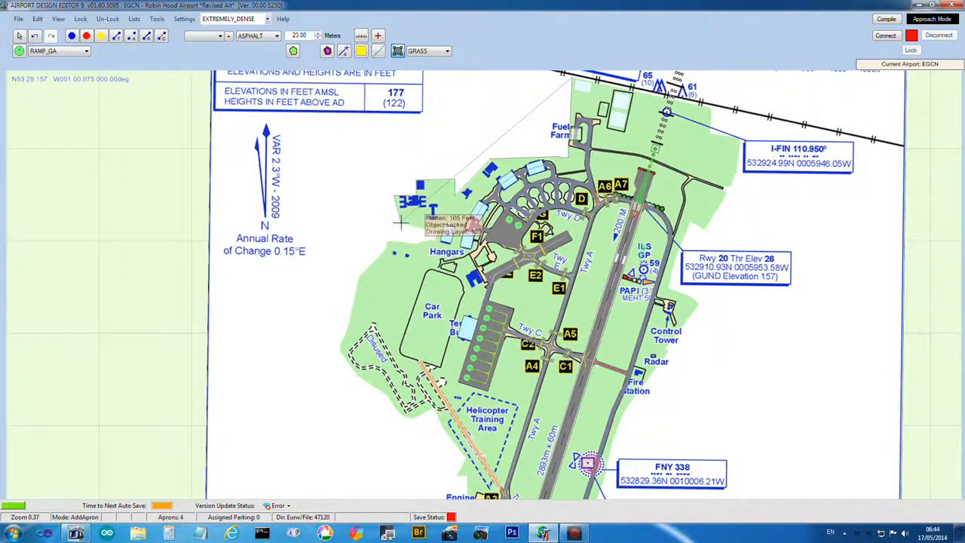
pyautogui.moveTo(476, 234)
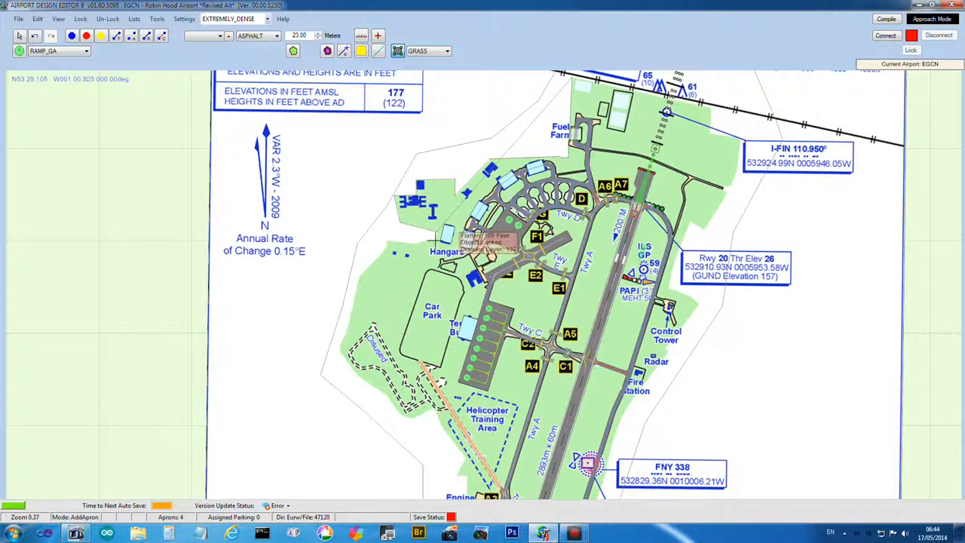
pyautogui.moveTo(430, 241)
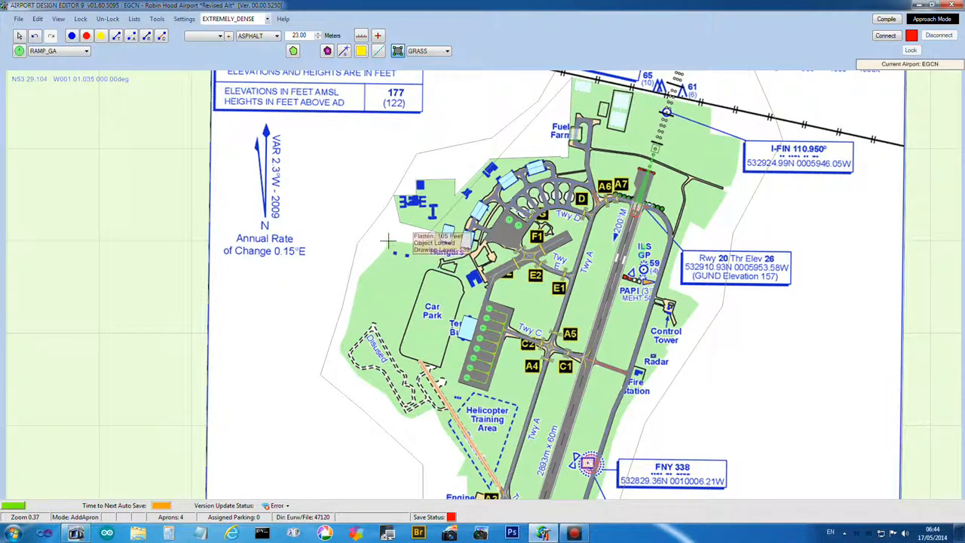
pyautogui.moveTo(387, 249)
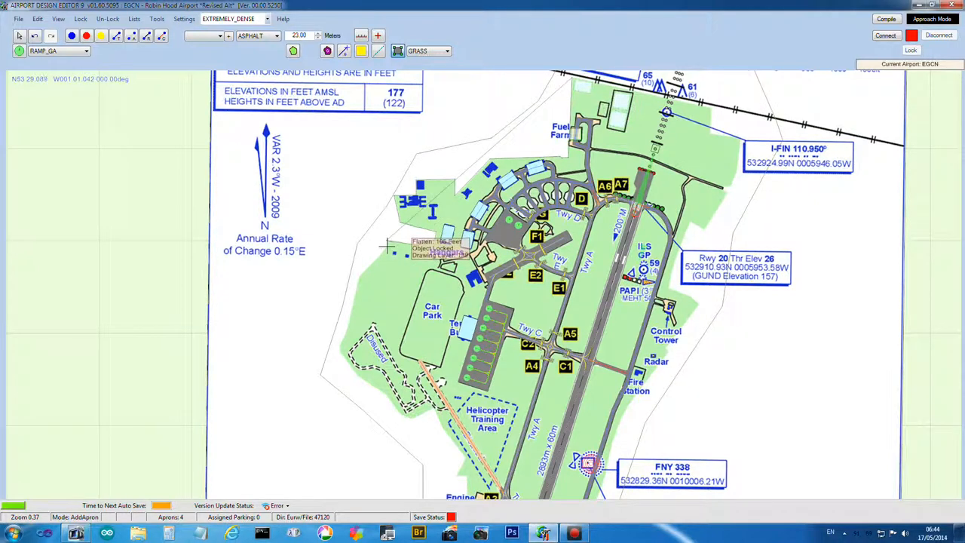
pyautogui.moveTo(358, 276)
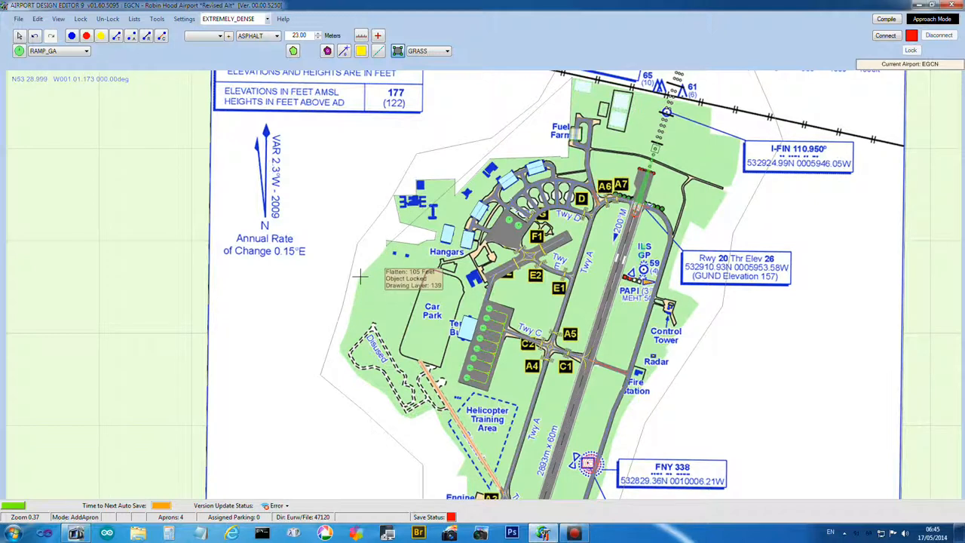
pyautogui.moveTo(340, 349)
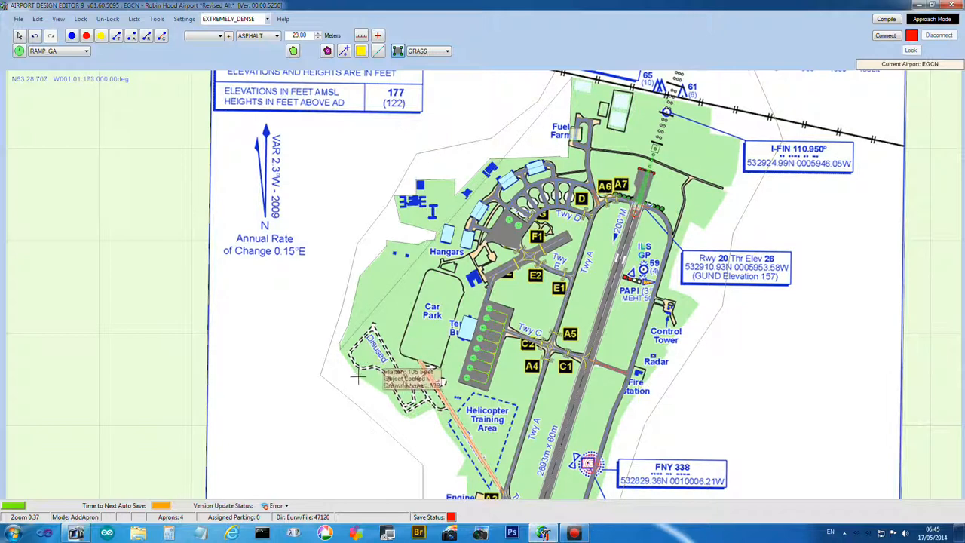
pyautogui.moveTo(389, 396)
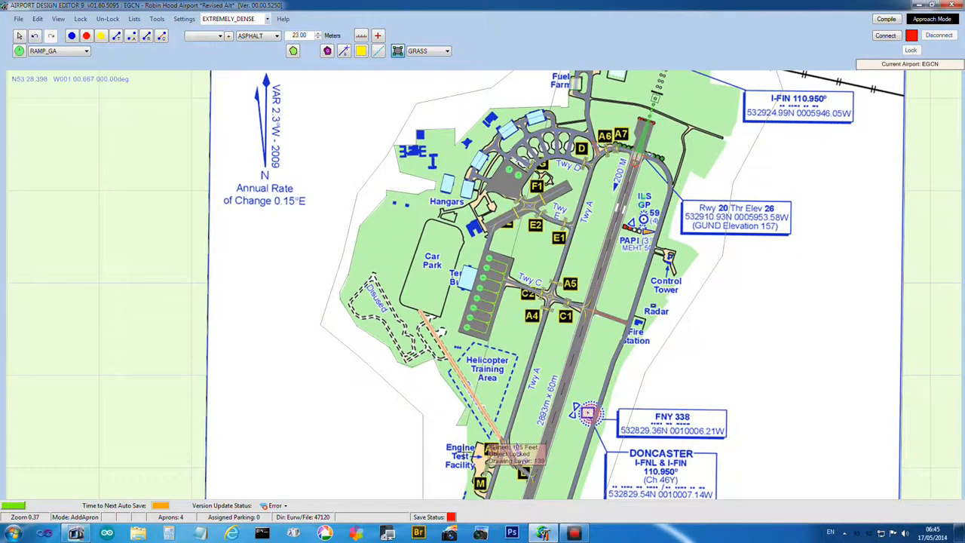
# Scroll the map down to the southern runway end and its threshold
pyautogui.scroll(-3)
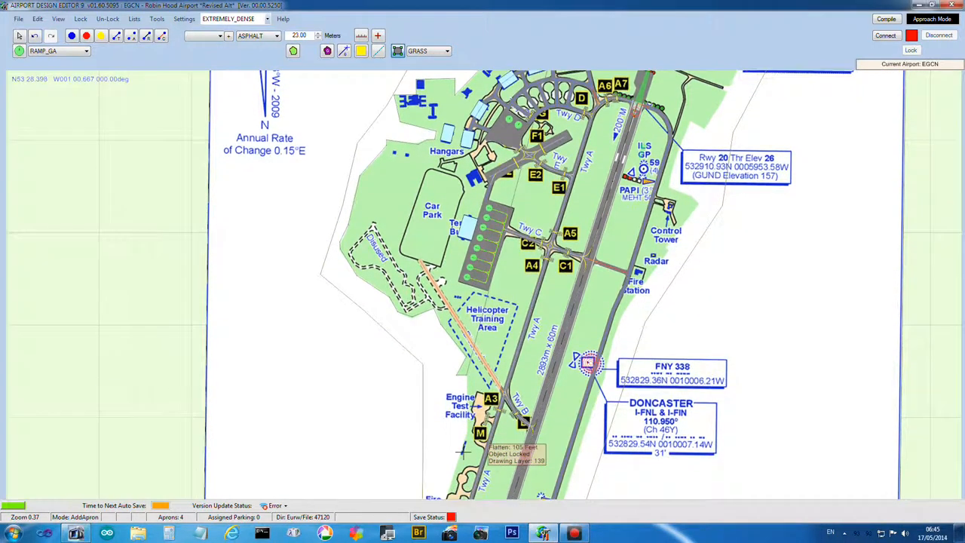
pyautogui.scroll(-3)
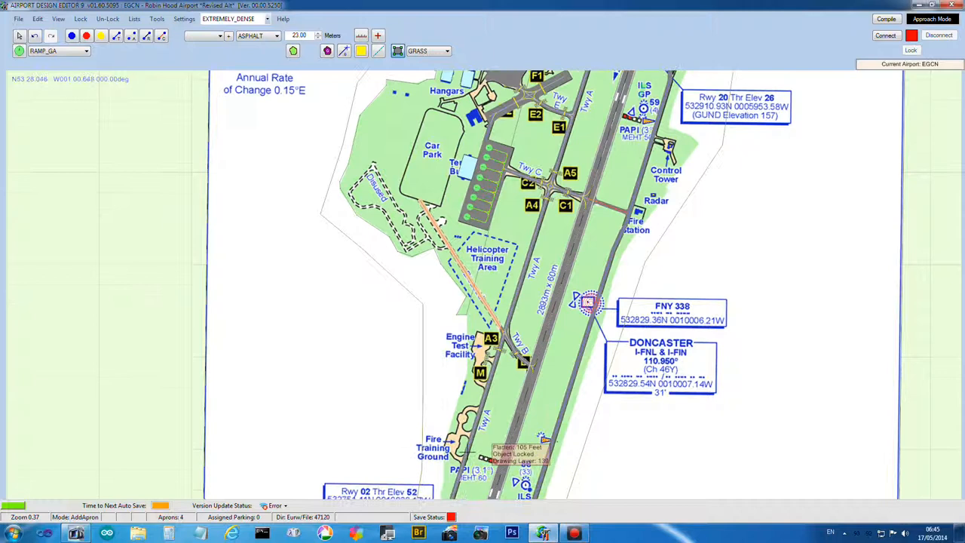
pyautogui.scroll(-3)
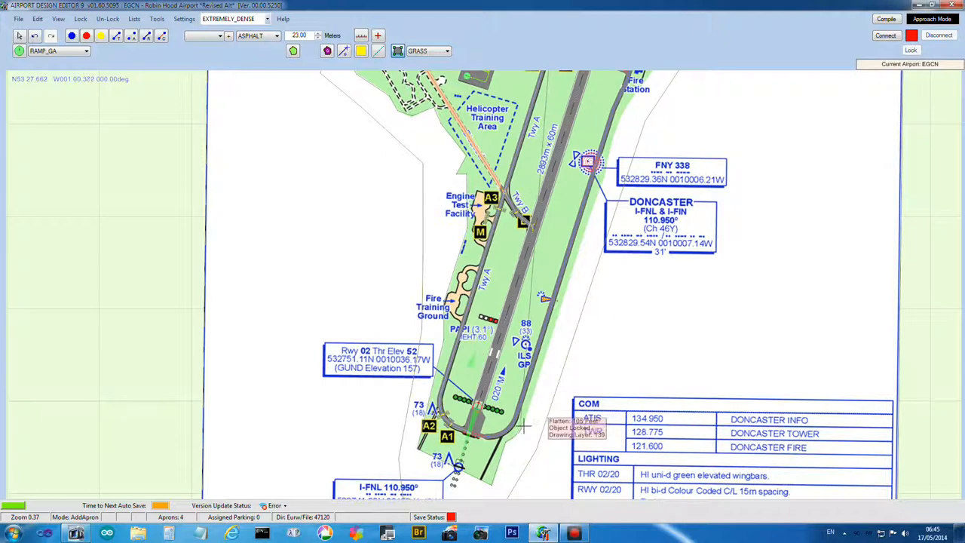
pyautogui.moveTo(587, 232)
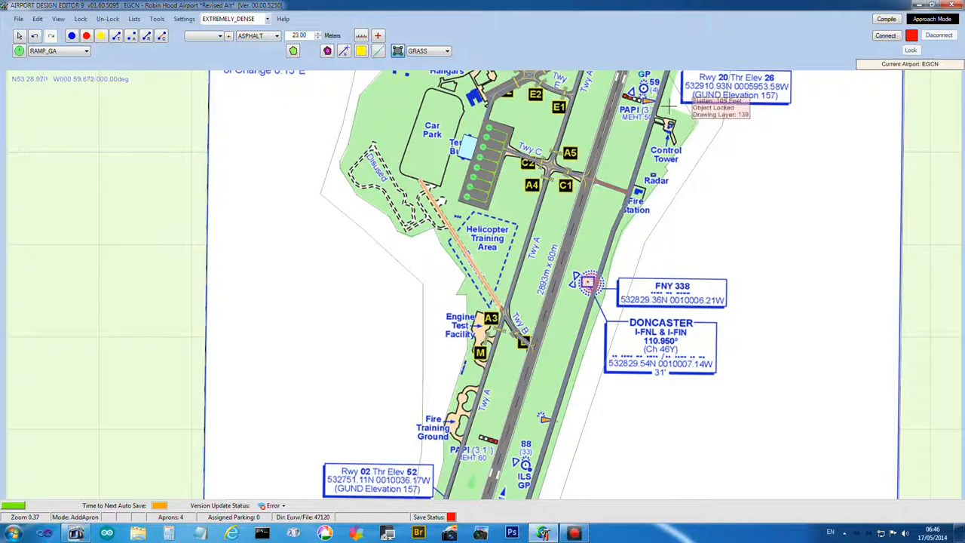
pyautogui.scroll(-3)
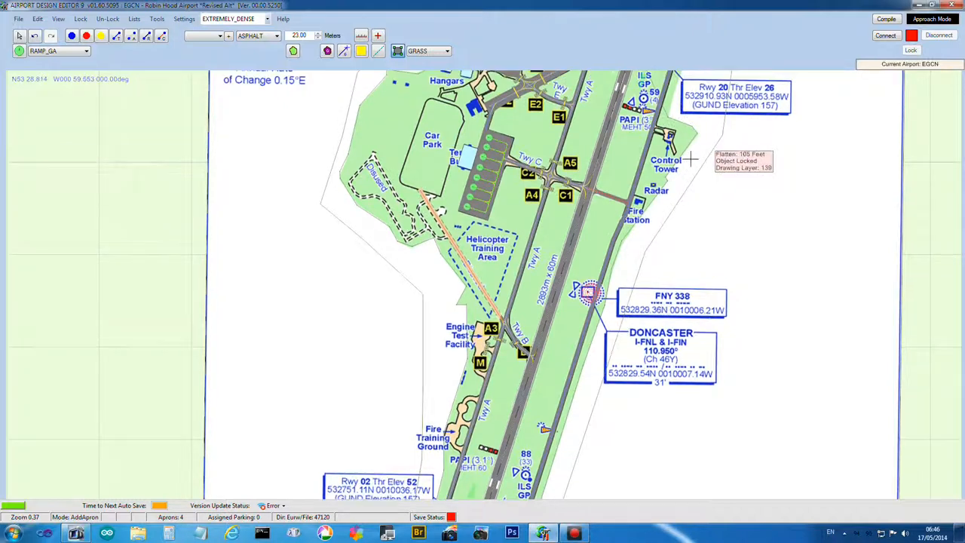
pyautogui.scroll(3)
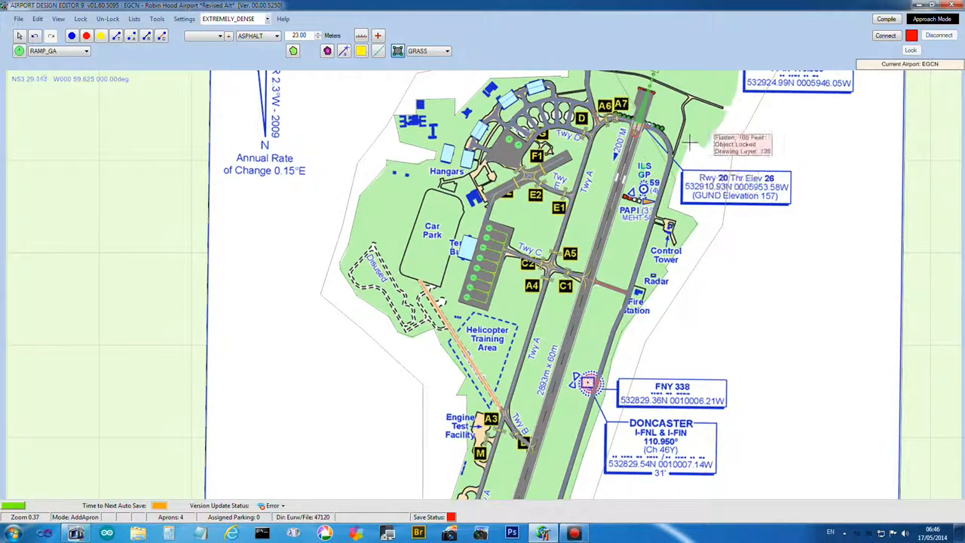
pyautogui.moveTo(704, 148)
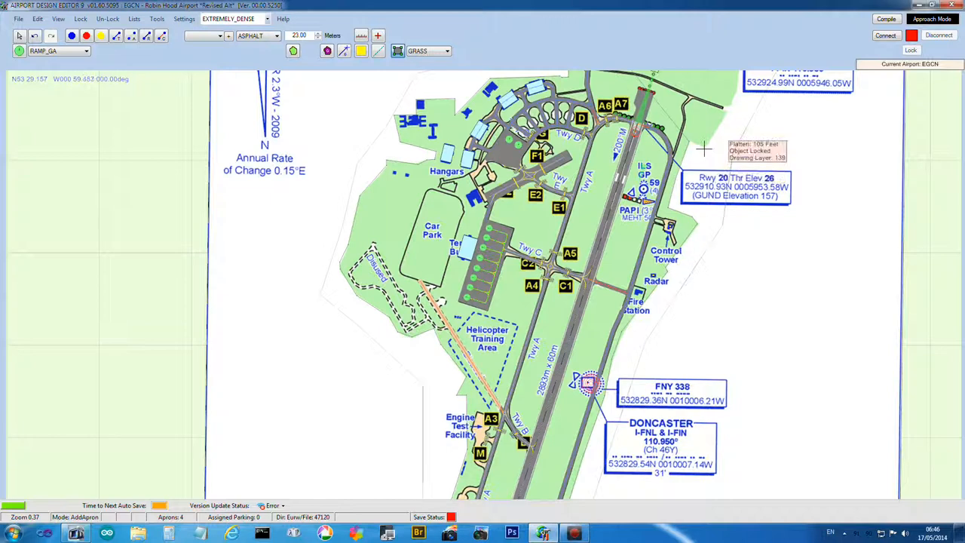
pyautogui.moveTo(728, 111)
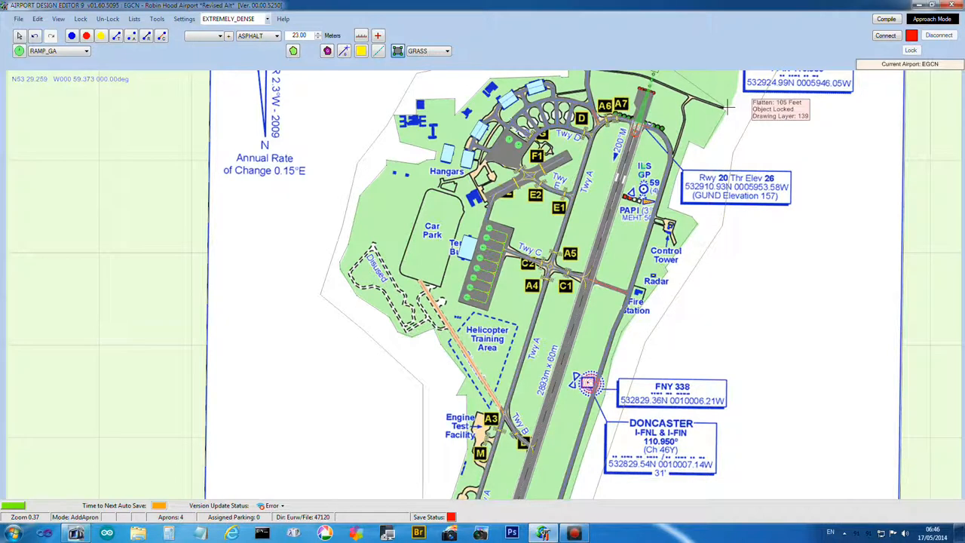
pyautogui.moveTo(727, 106)
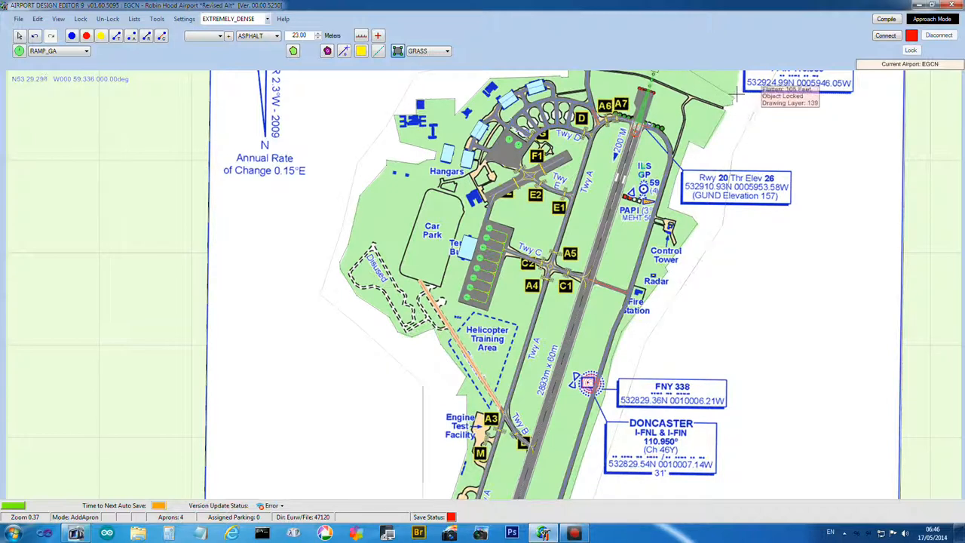
pyautogui.scroll(-3)
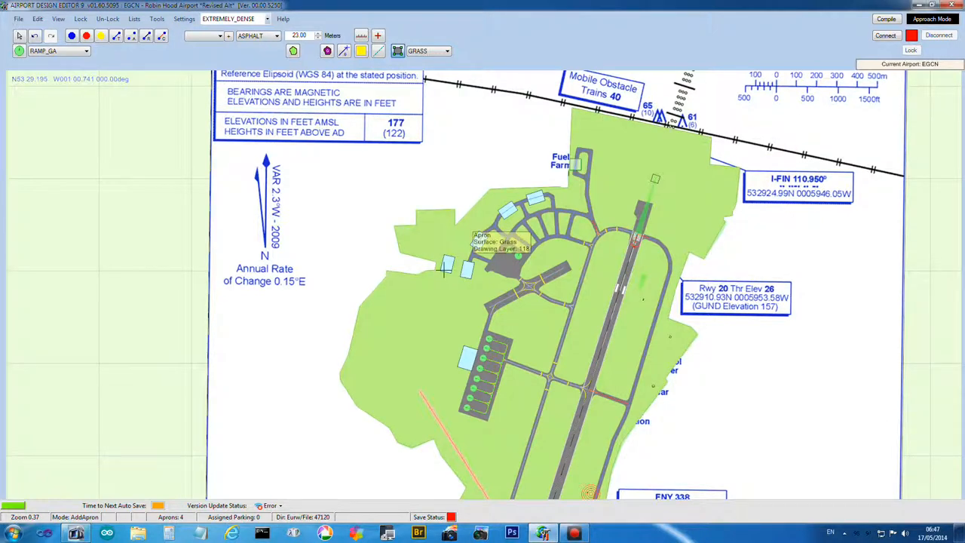
pyautogui.moveTo(549, 450)
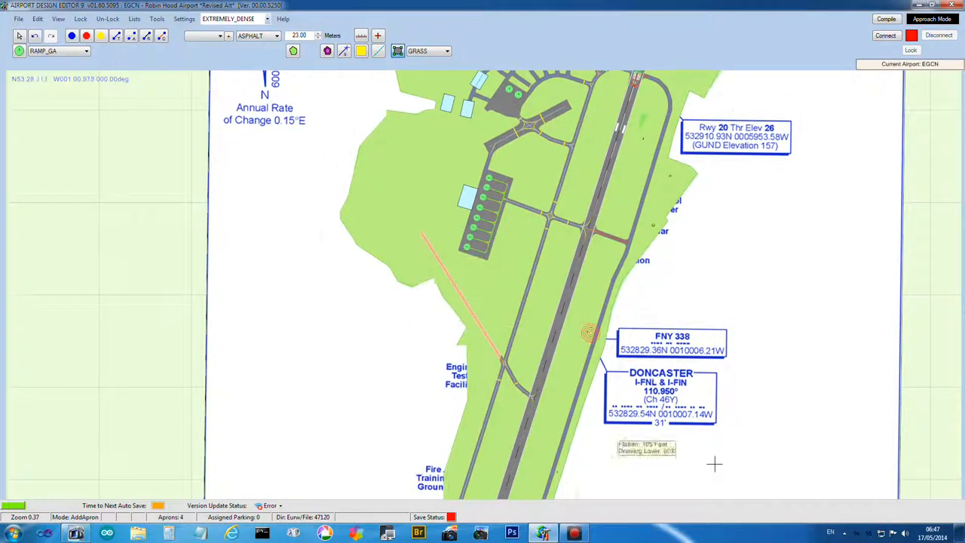
pyautogui.scroll(-3)
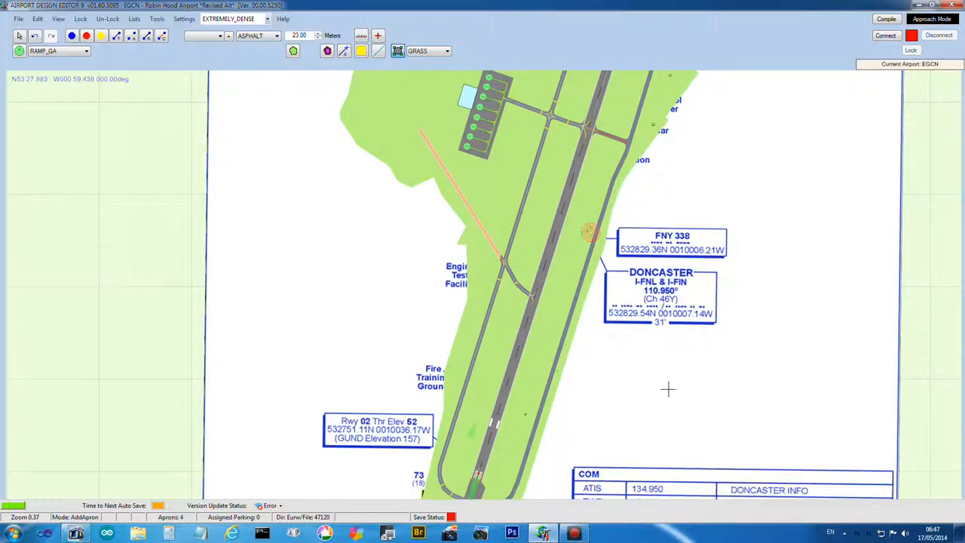
pyautogui.scroll(-3)
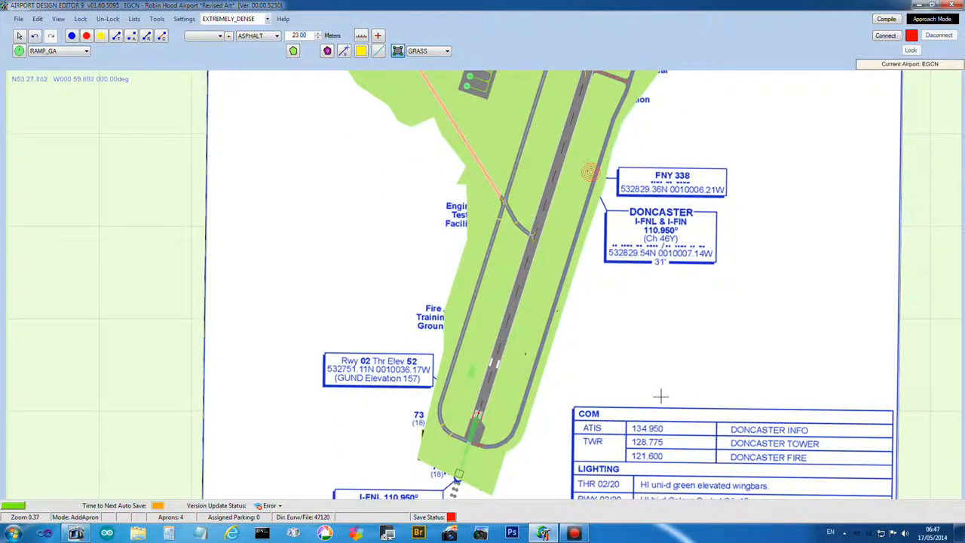
pyautogui.scroll(-3)
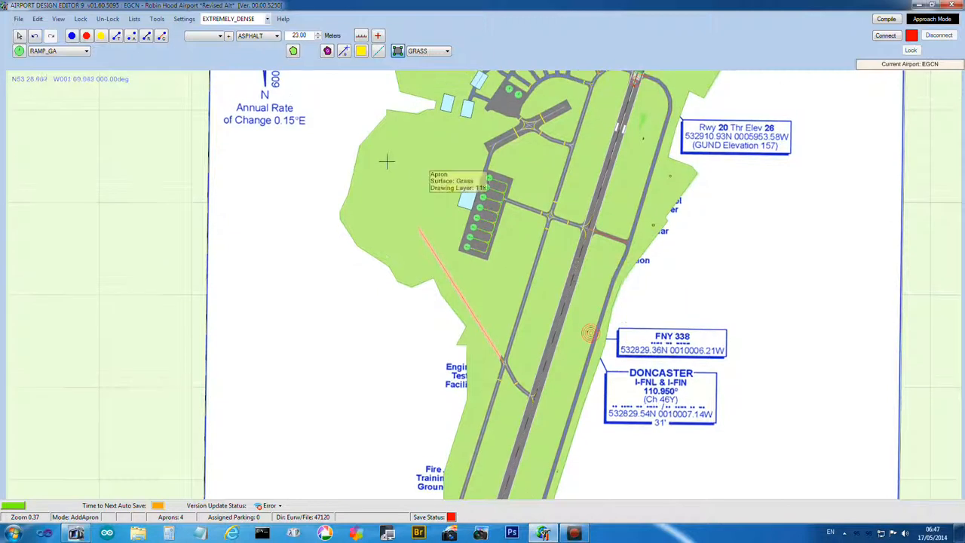
pyautogui.moveTo(419, 185)
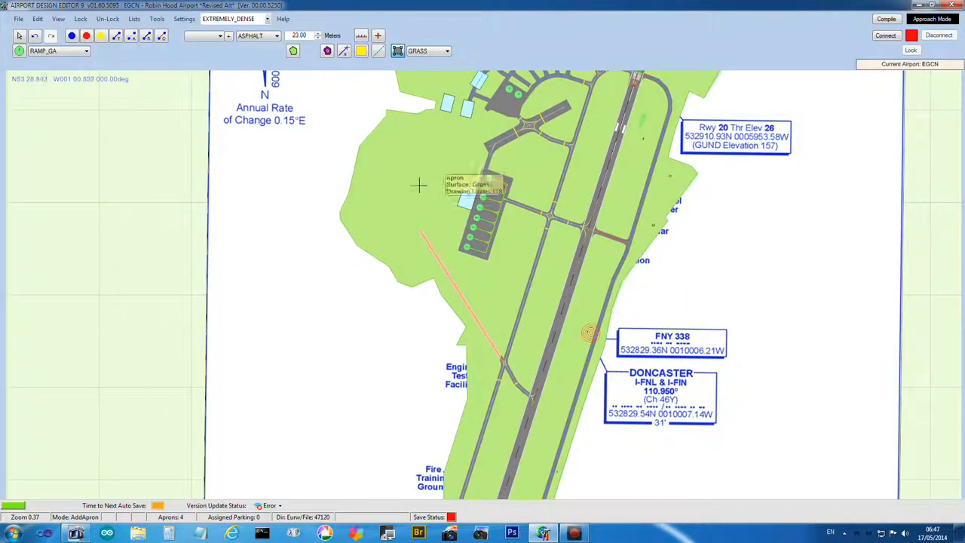
pyautogui.moveTo(375, 138)
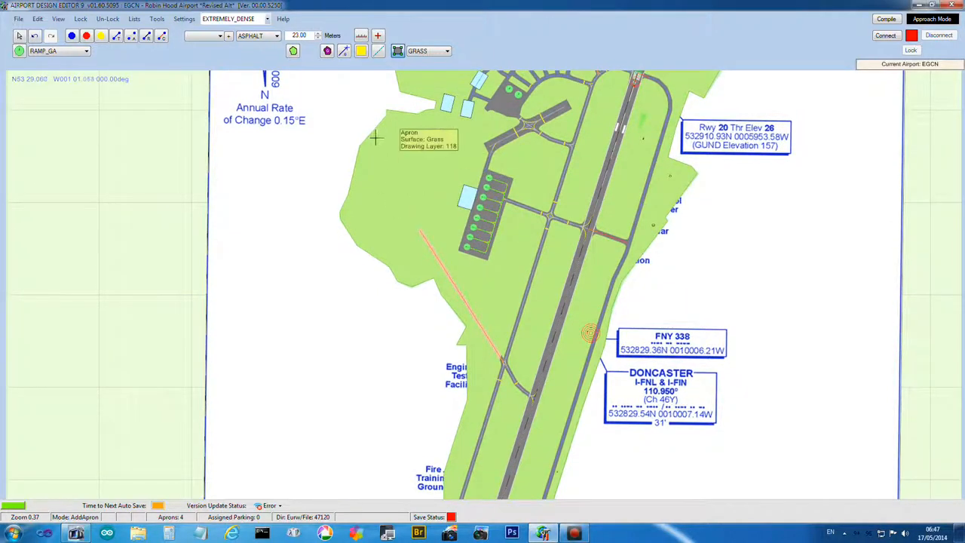
pyautogui.moveTo(739, 103)
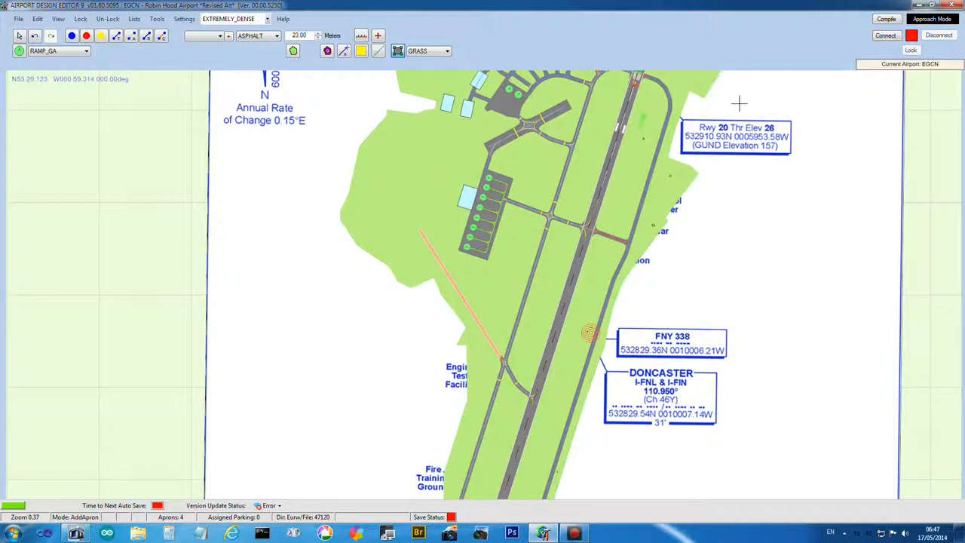
pyautogui.moveTo(406, 124)
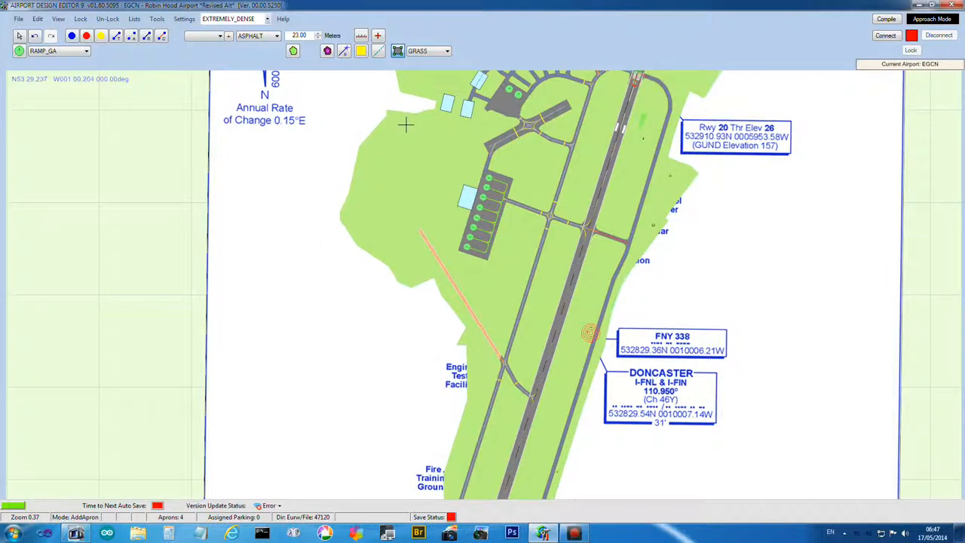
pyautogui.moveTo(355, 113)
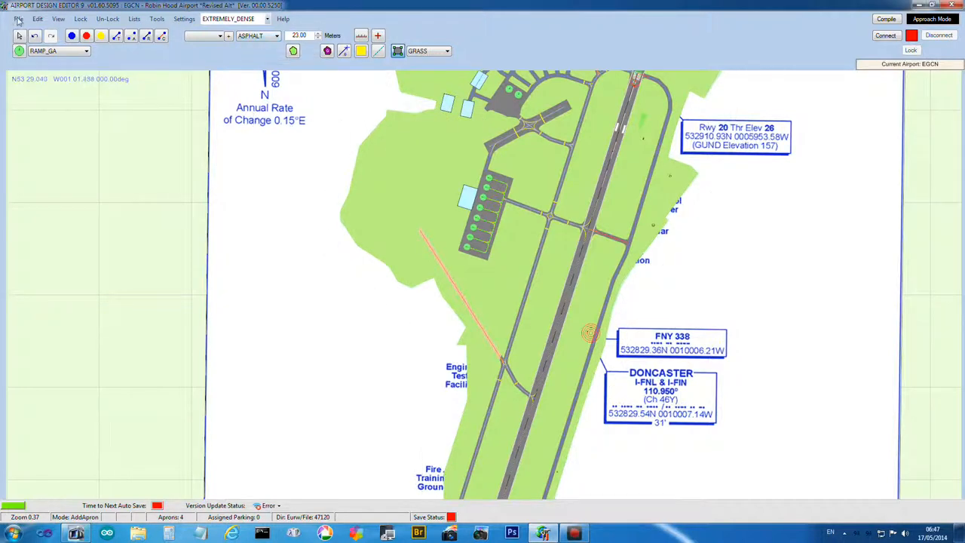
pyautogui.moveTo(126, 100)
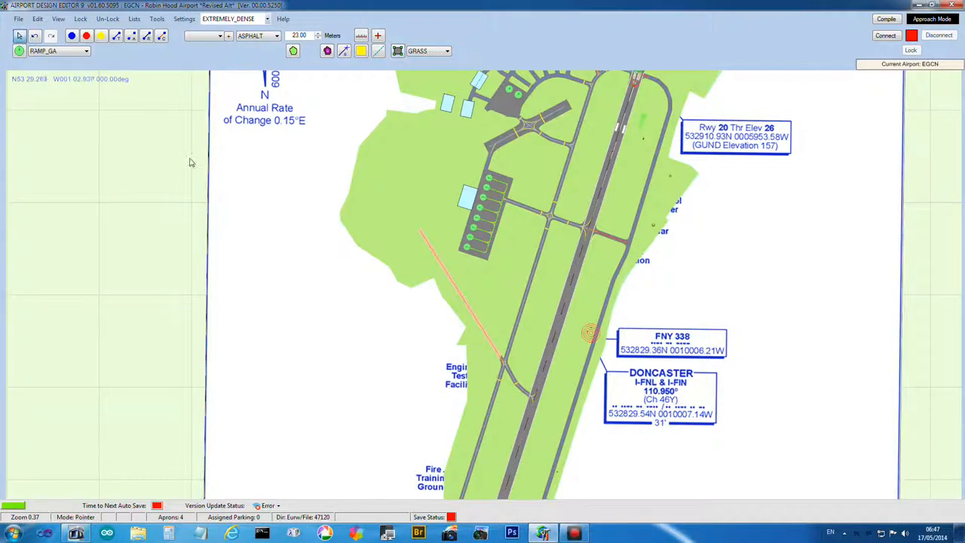
pyautogui.moveTo(209, 181)
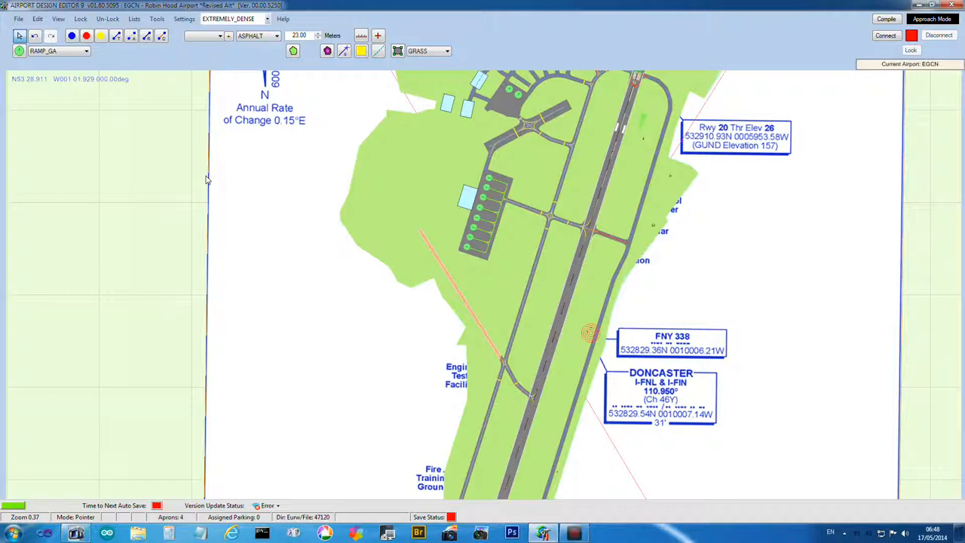
# Turn the aerodrome chart overlay back on beneath the grass, runway and taxiways
pyautogui.press('ctrl')
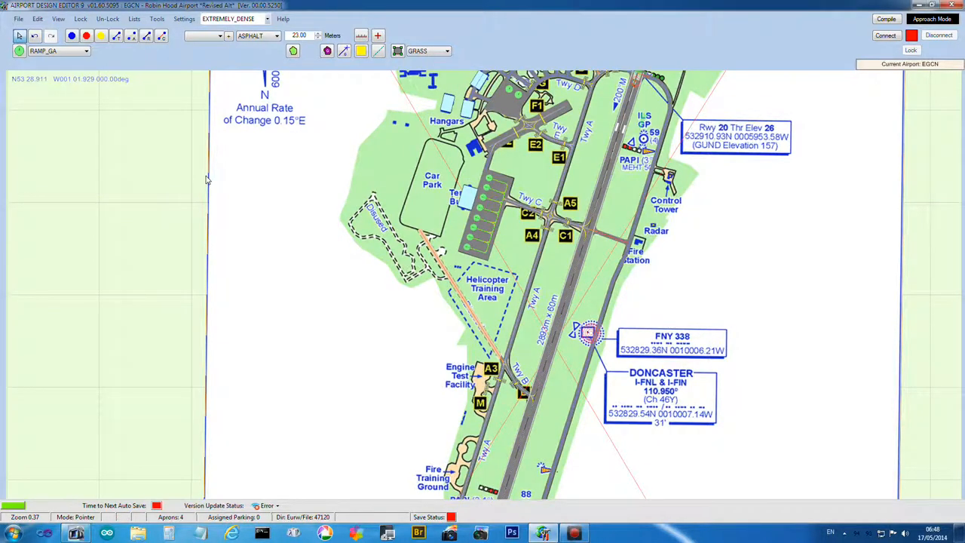
pyautogui.moveTo(358, 164)
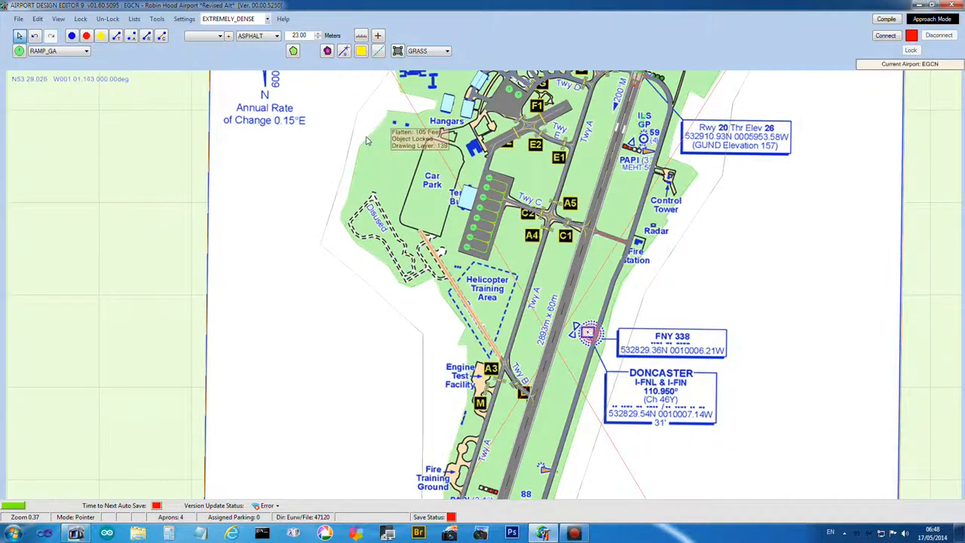
pyautogui.moveTo(356, 244)
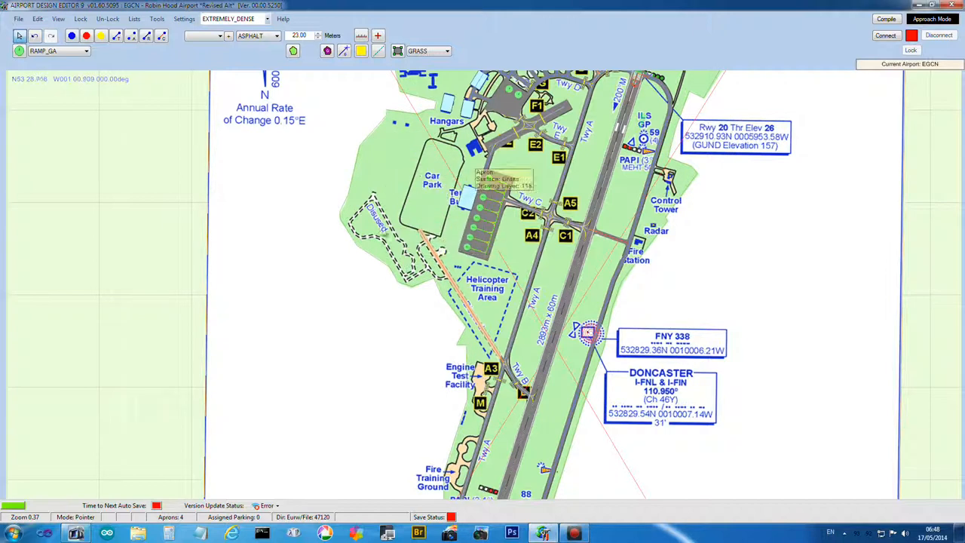
pyautogui.moveTo(355, 172)
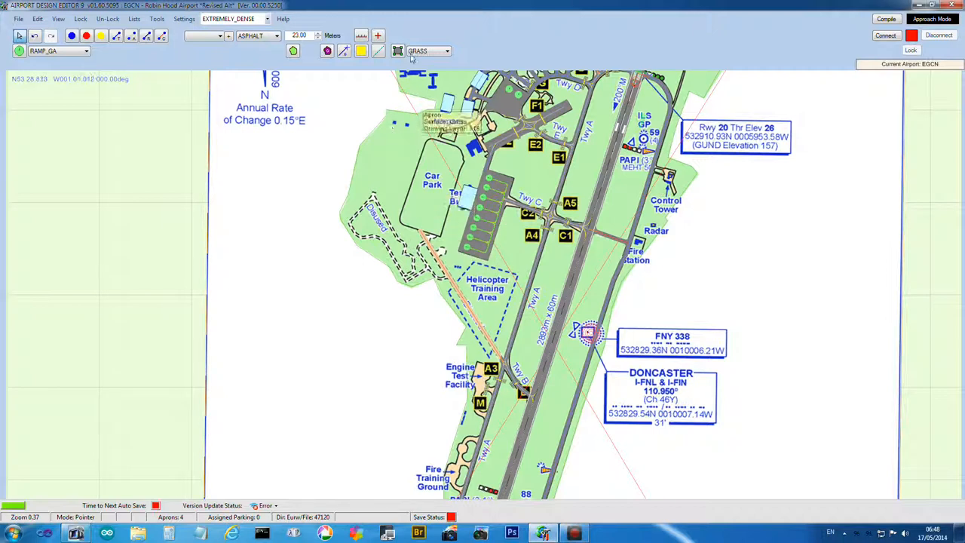
# Change the apron surface type from GRASS to TARMAC
pyautogui.click(447, 51)
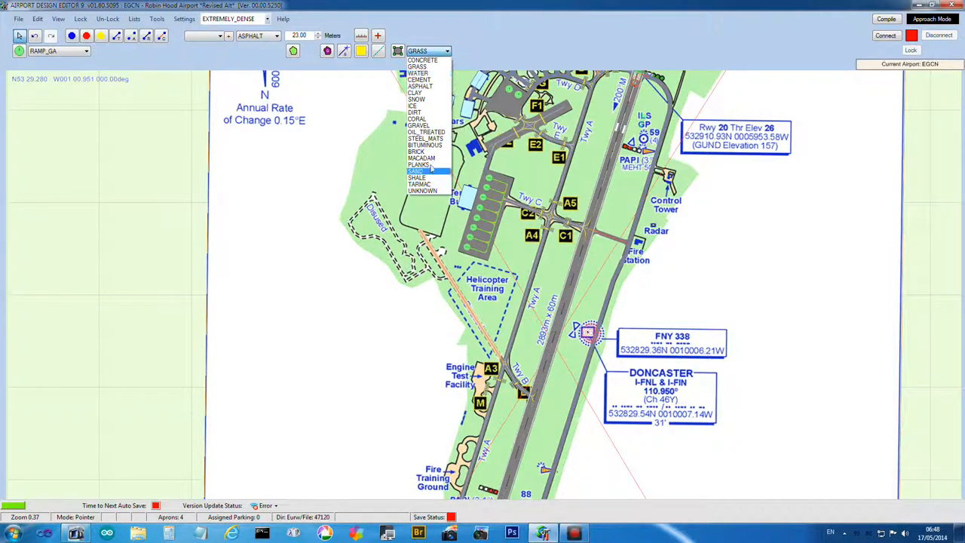
pyautogui.moveTo(417, 99)
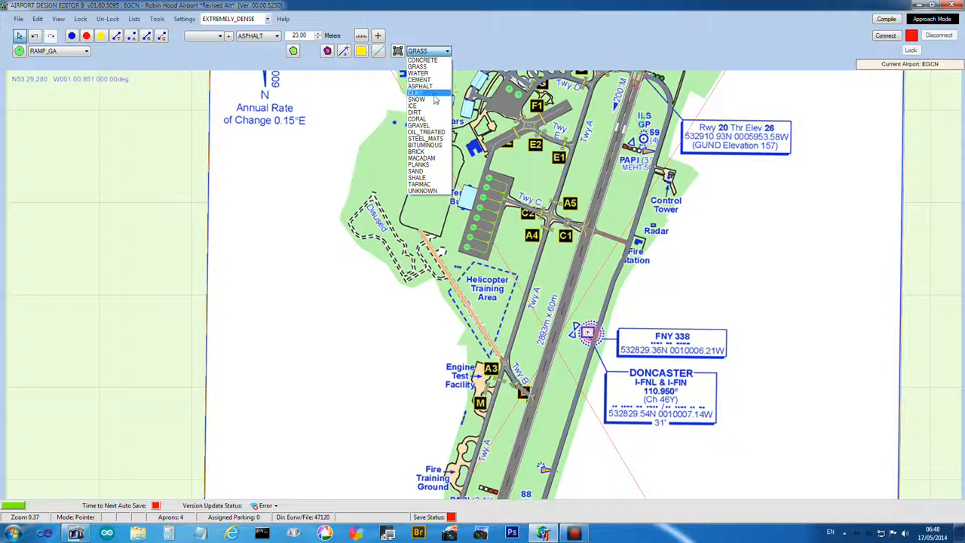
pyautogui.moveTo(420, 184)
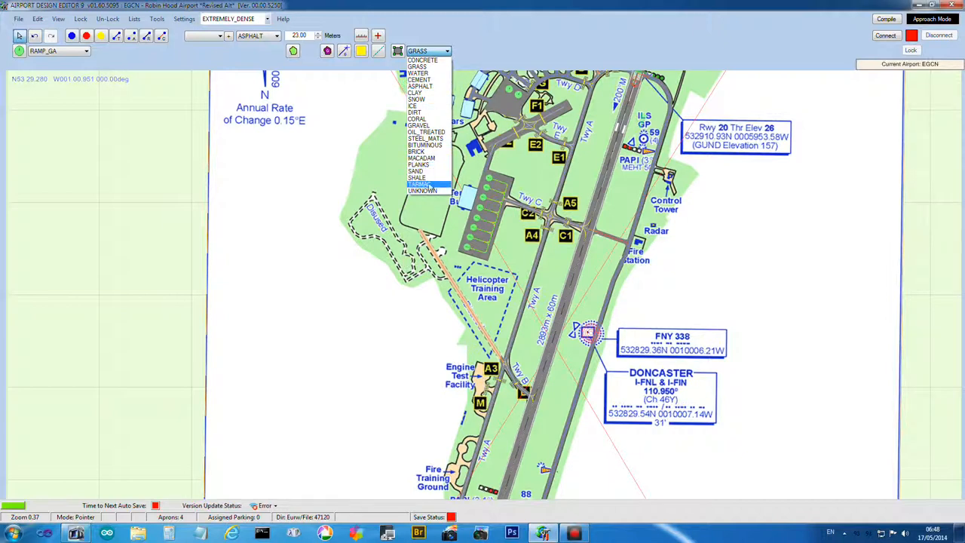
pyautogui.click(419, 184)
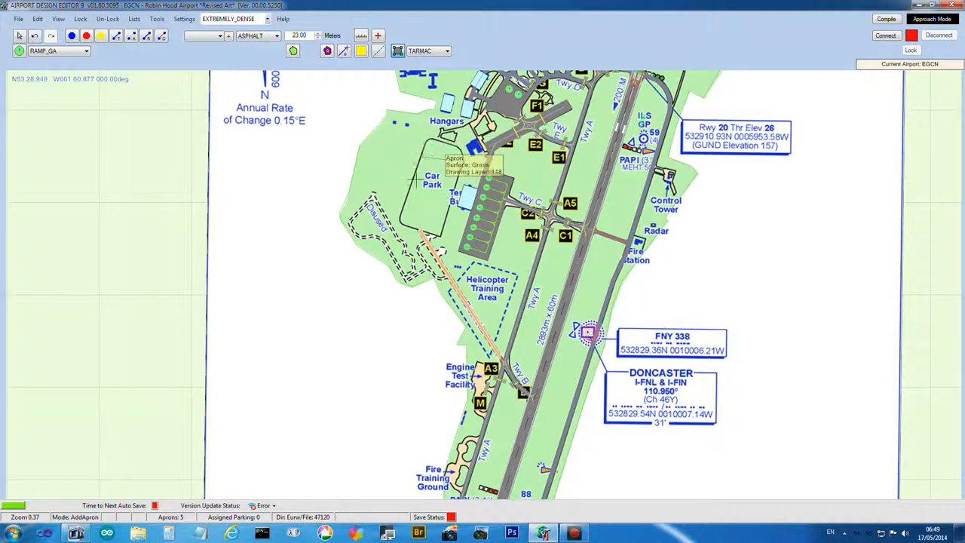
pyautogui.moveTo(452, 219)
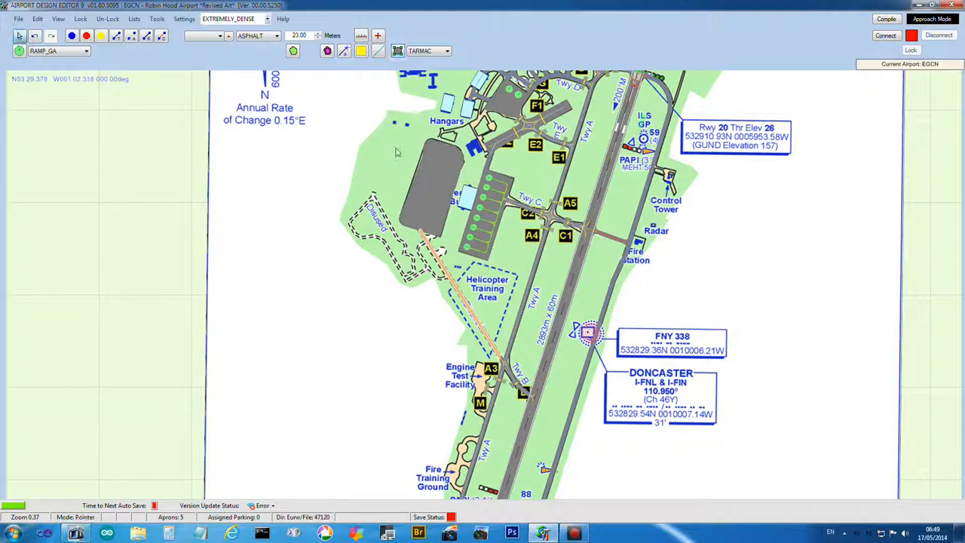
pyautogui.moveTo(422, 161)
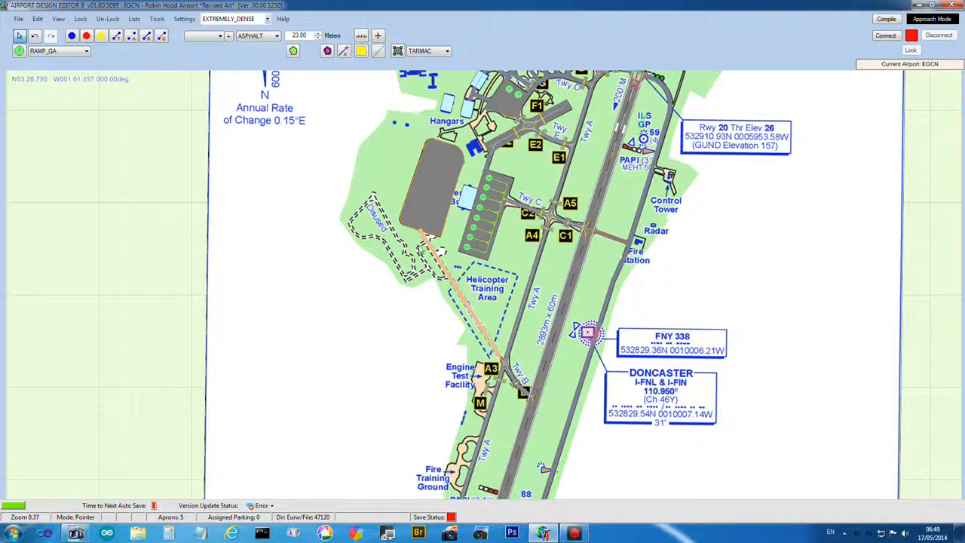
pyautogui.moveTo(426, 242)
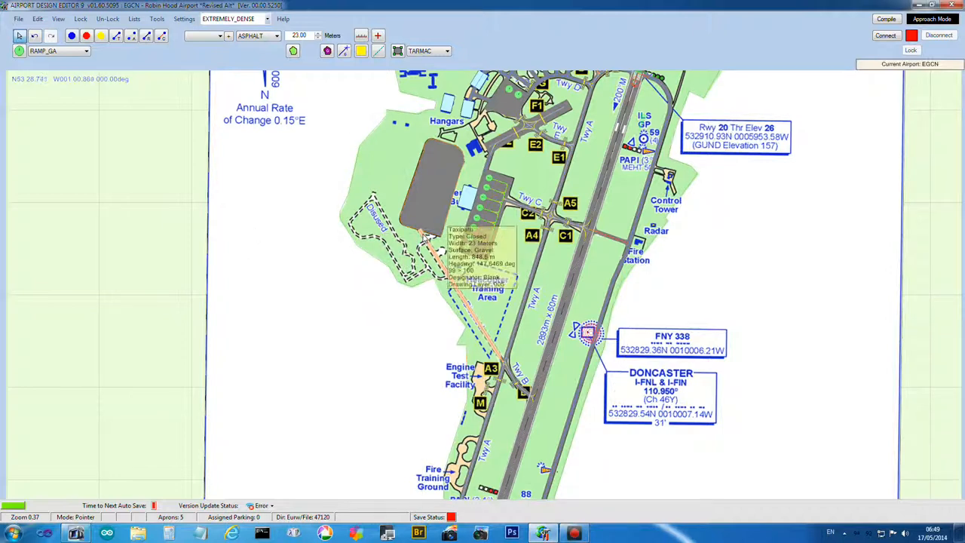
pyautogui.moveTo(426, 237)
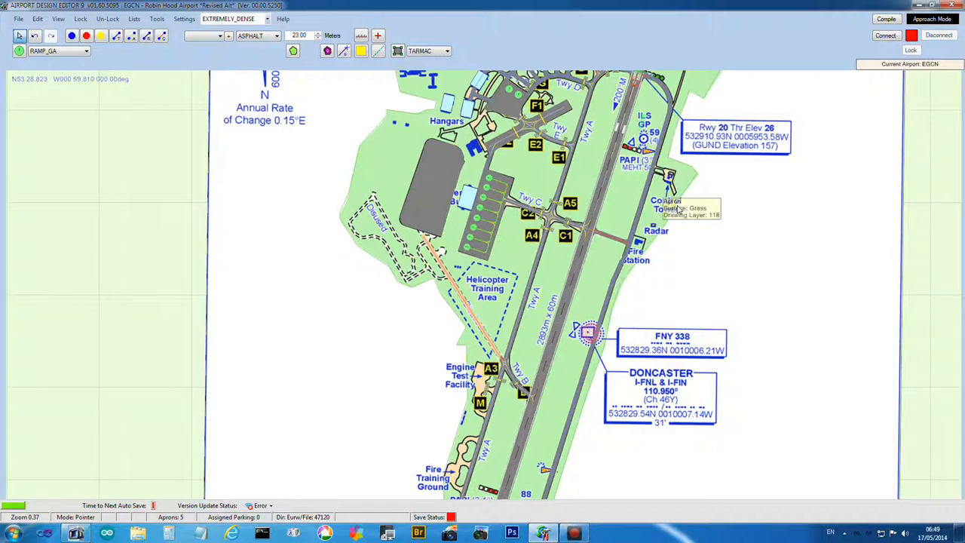
pyautogui.moveTo(427, 189)
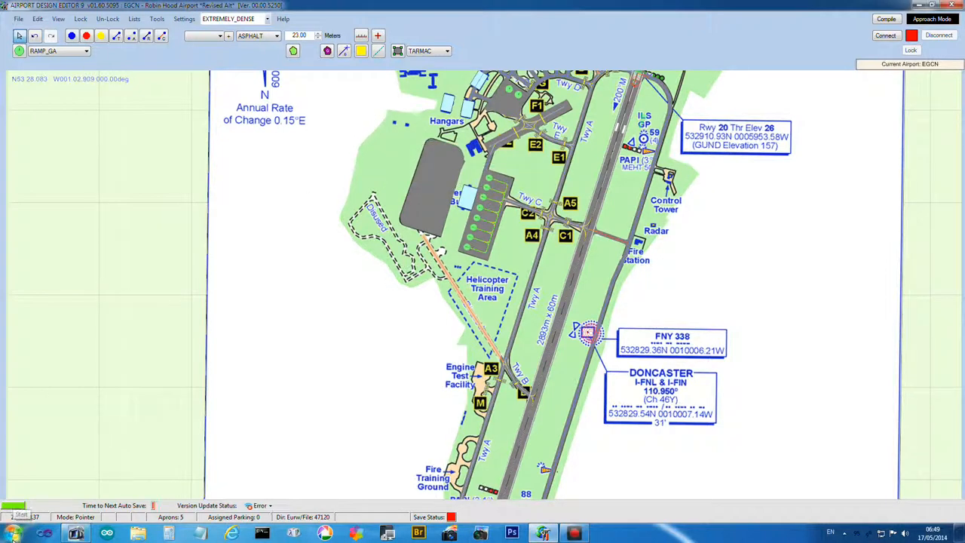
# Close the tarmac apron polygon around the car park west of the terminal
pyautogui.click(17, 533)
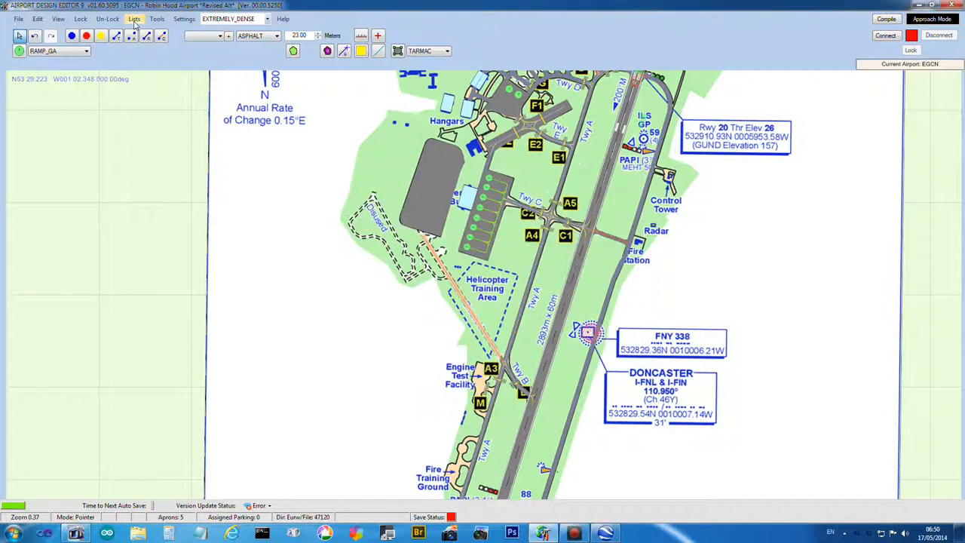
# Open the Lists menu and dismiss it without choosing a category
pyautogui.click(134, 19)
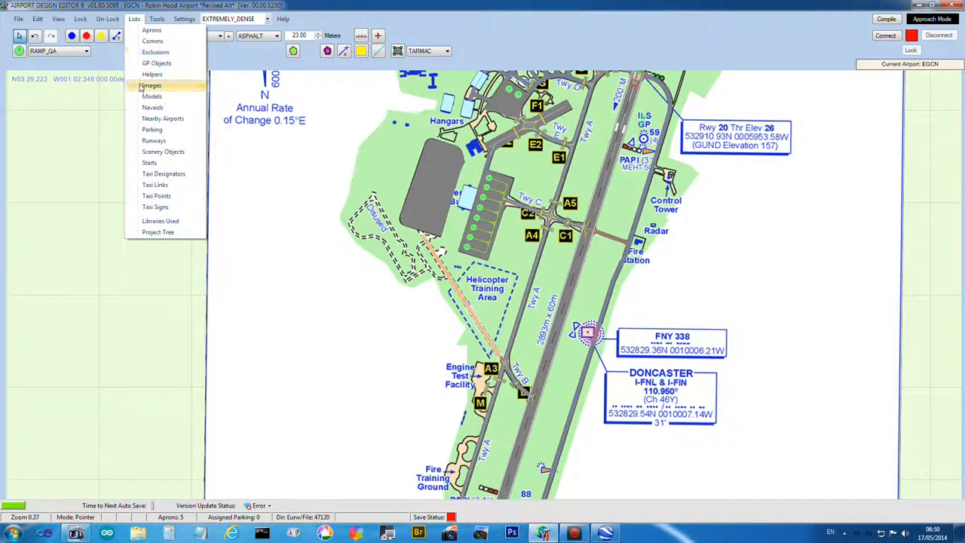
pyautogui.click(151, 84)
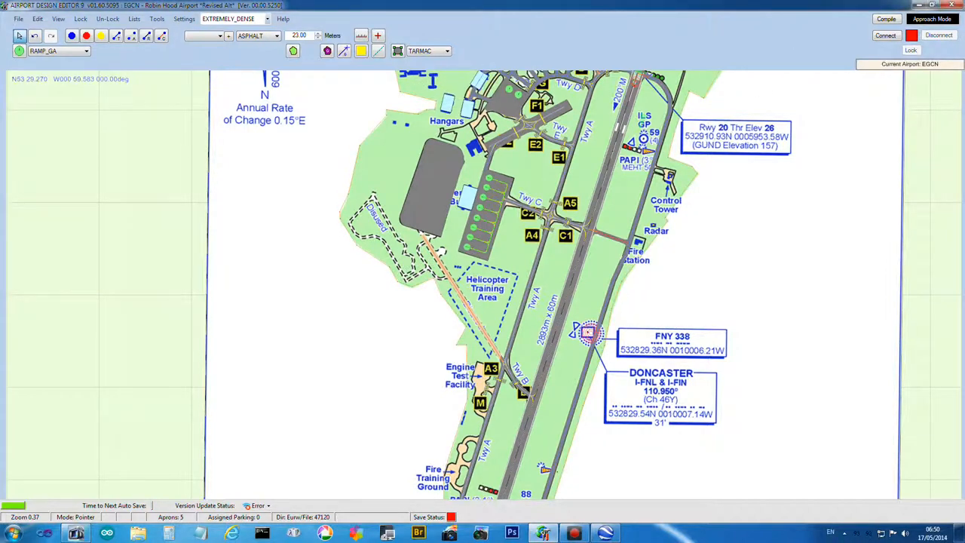
pyautogui.moveTo(759, 173)
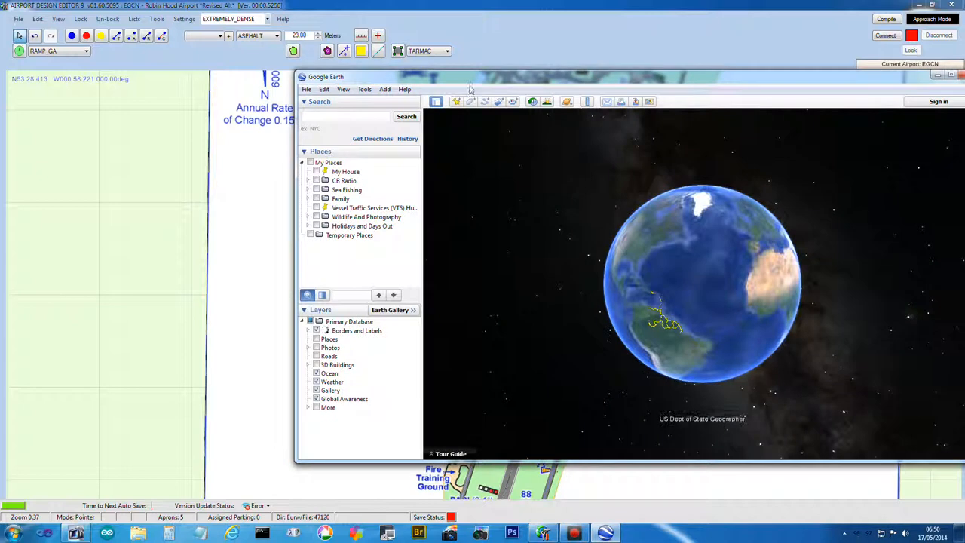
# Search Google Earth for 'robin hood airport'
pyautogui.click(347, 116)
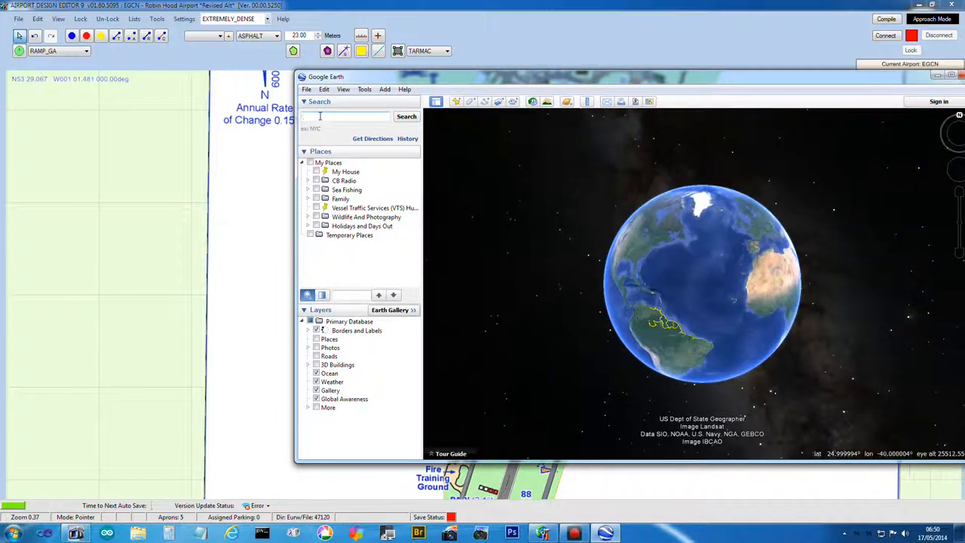
pyautogui.write('robin h')
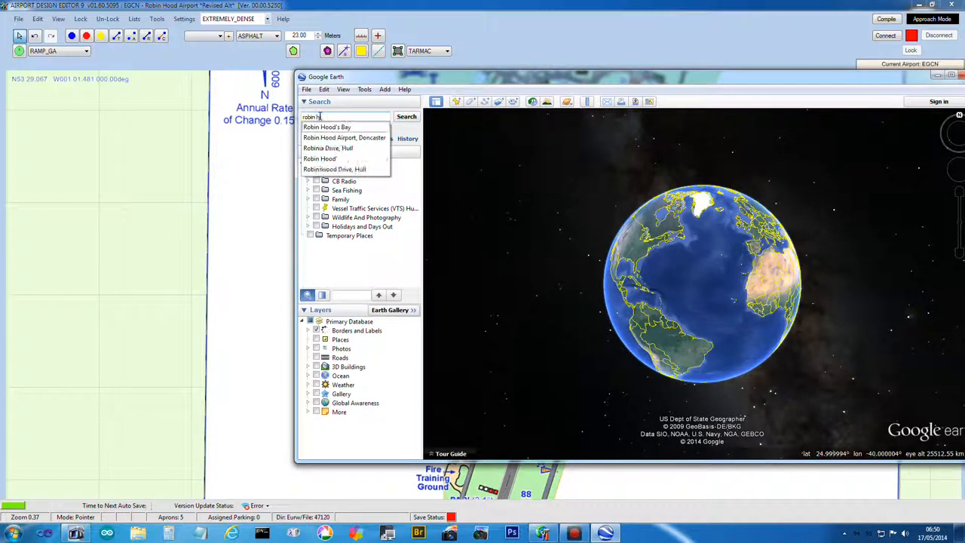
pyautogui.write('ood airport')
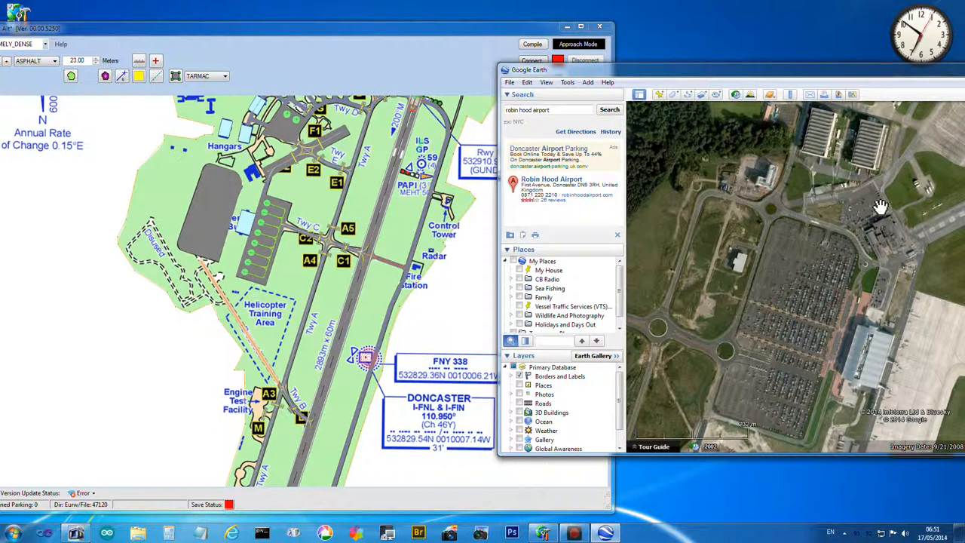
pyautogui.moveTo(238, 191)
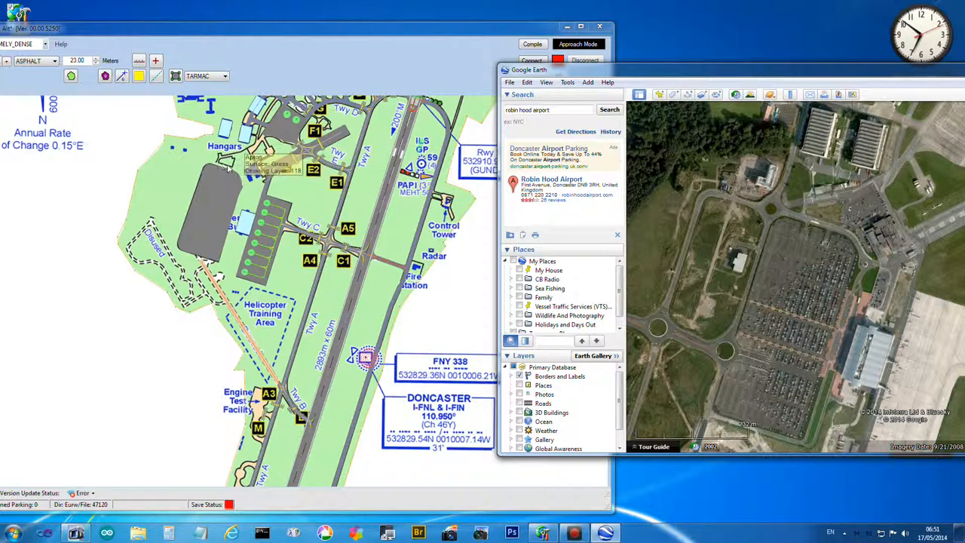
pyautogui.moveTo(301, 186)
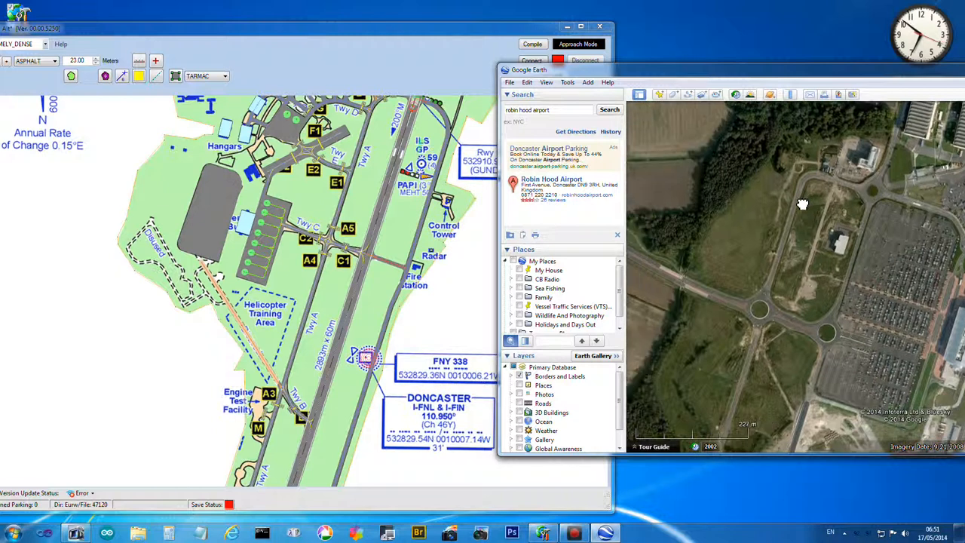
# Pan the imagery west to the roundabouts and fields beyond the car parks
pyautogui.moveTo(803, 204); pyautogui.dragTo(758, 208)
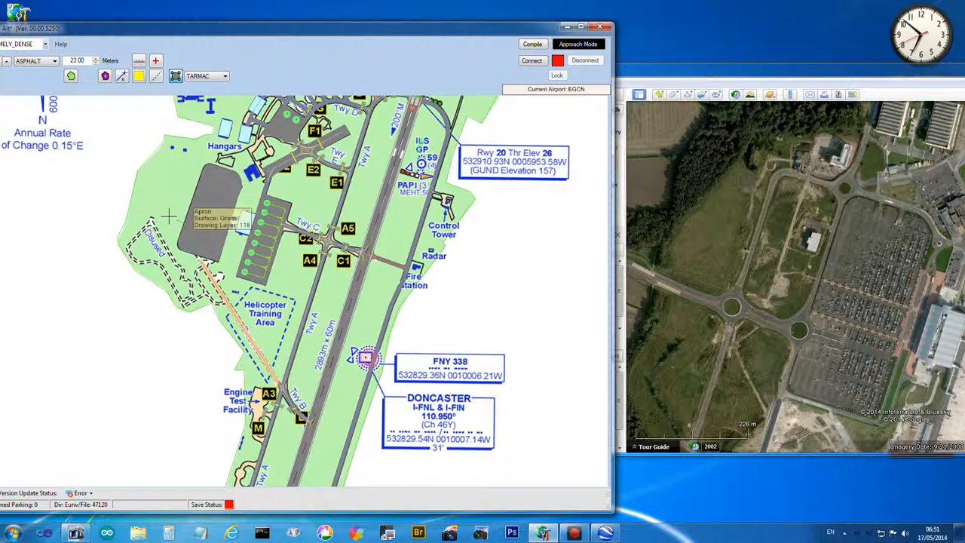
pyautogui.moveTo(128, 202)
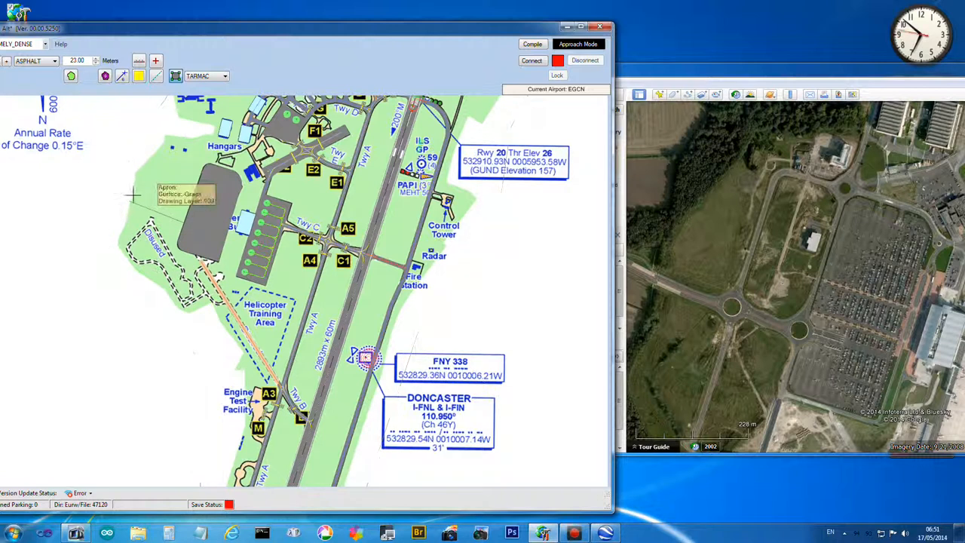
pyautogui.moveTo(177, 215)
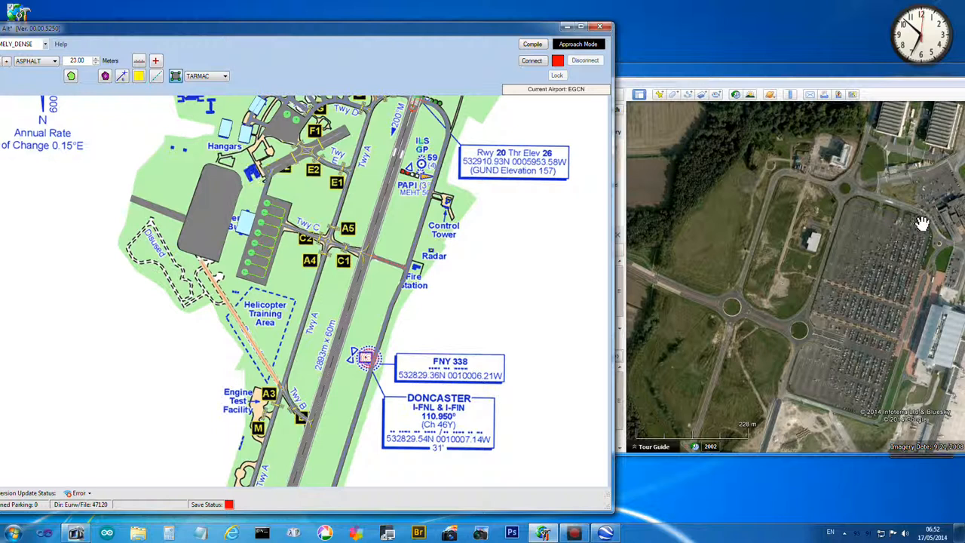
pyautogui.moveTo(867, 228)
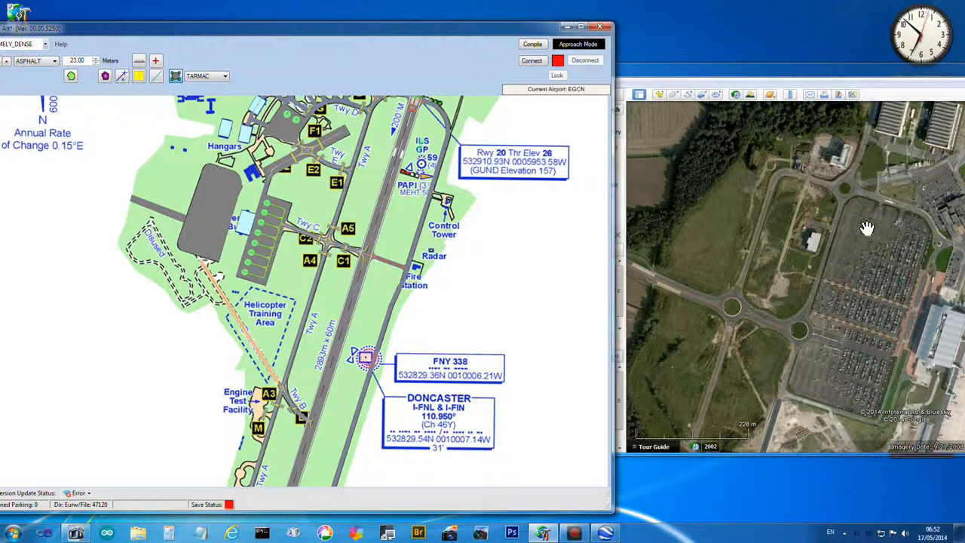
pyautogui.moveTo(743, 327)
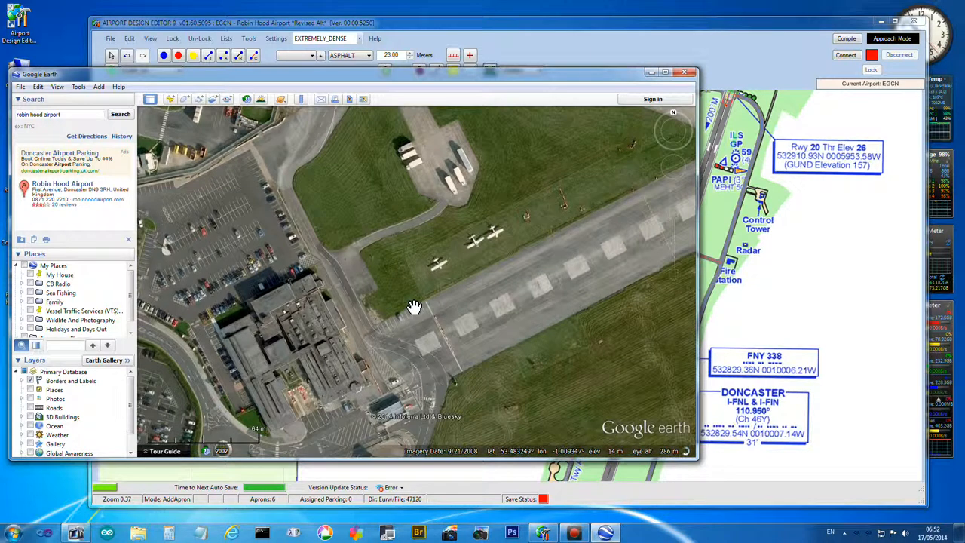
# Pan north to the large hangars, concrete apron and disused runway strip
pyautogui.scroll(-3)
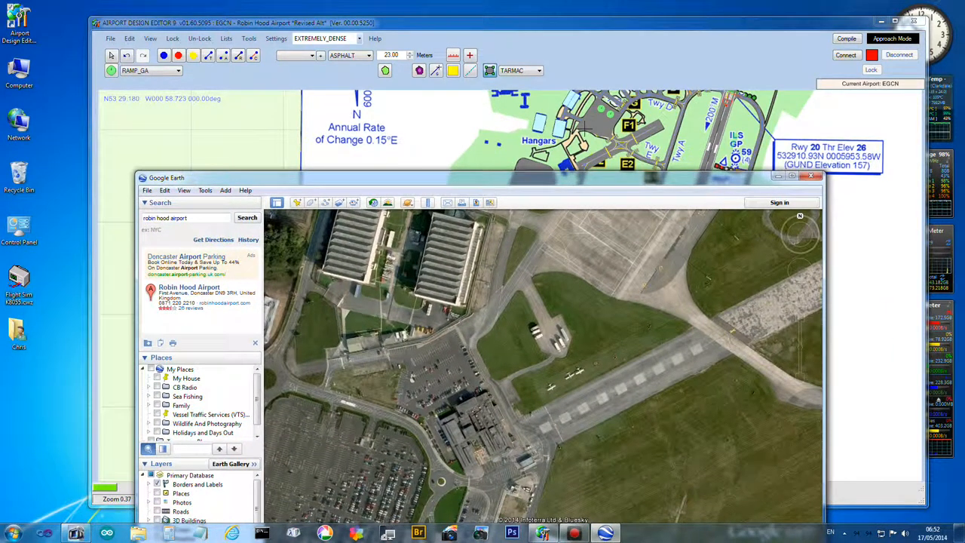
pyautogui.moveTo(638, 280)
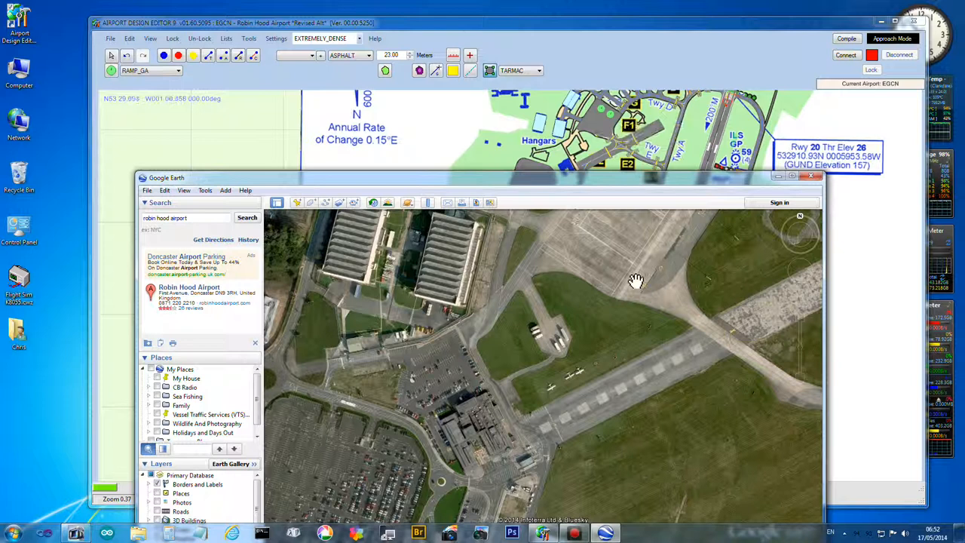
pyautogui.moveTo(637, 281); pyautogui.dragTo(520, 338)
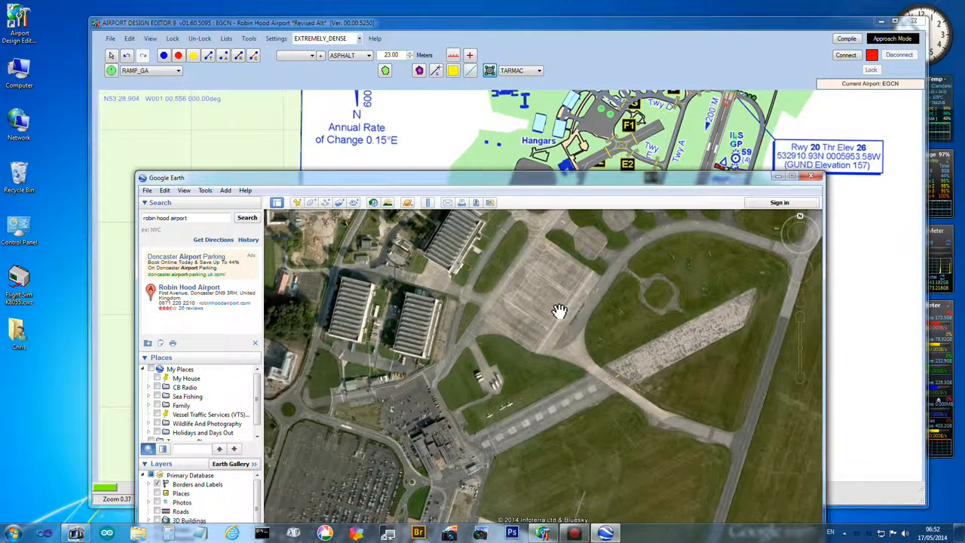
pyautogui.moveTo(577, 277)
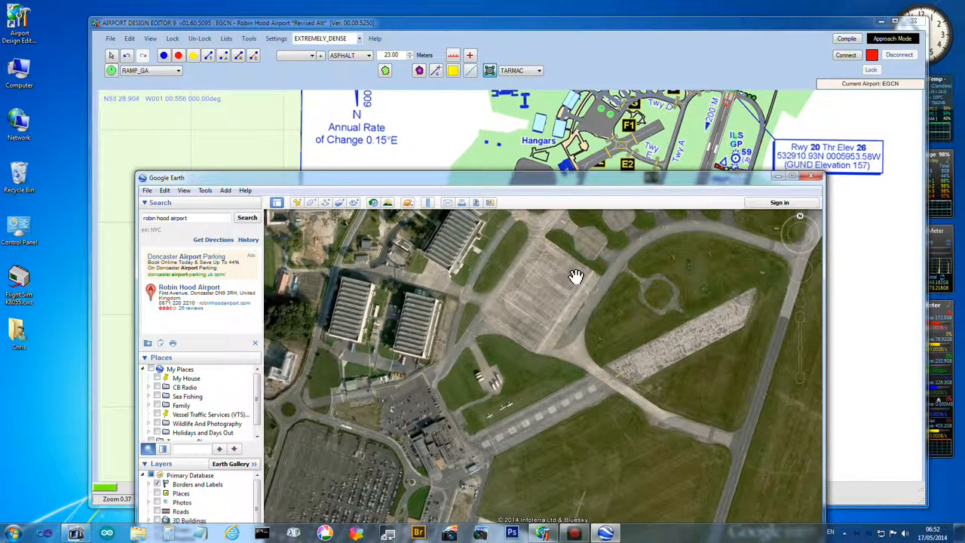
pyautogui.moveTo(604, 204)
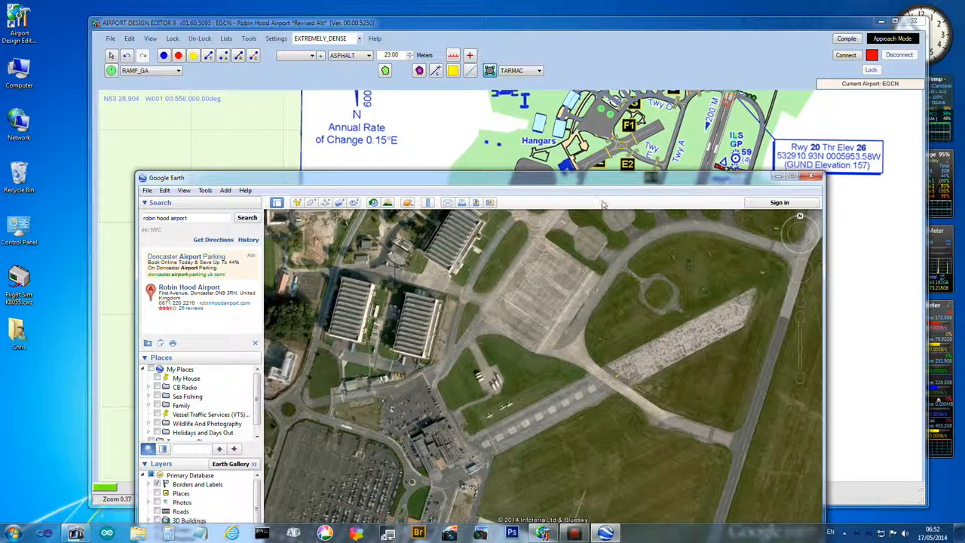
pyautogui.moveTo(630, 200)
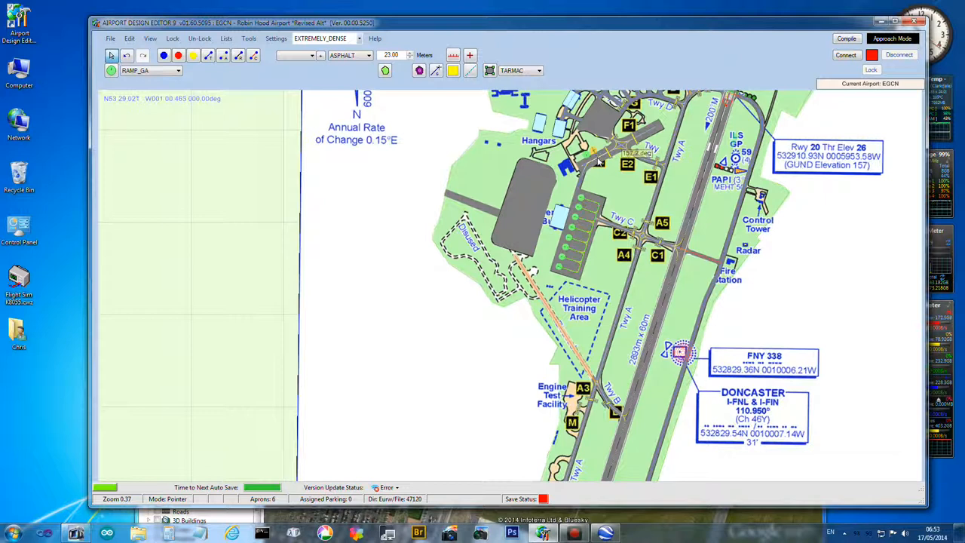
pyautogui.moveTo(596, 154)
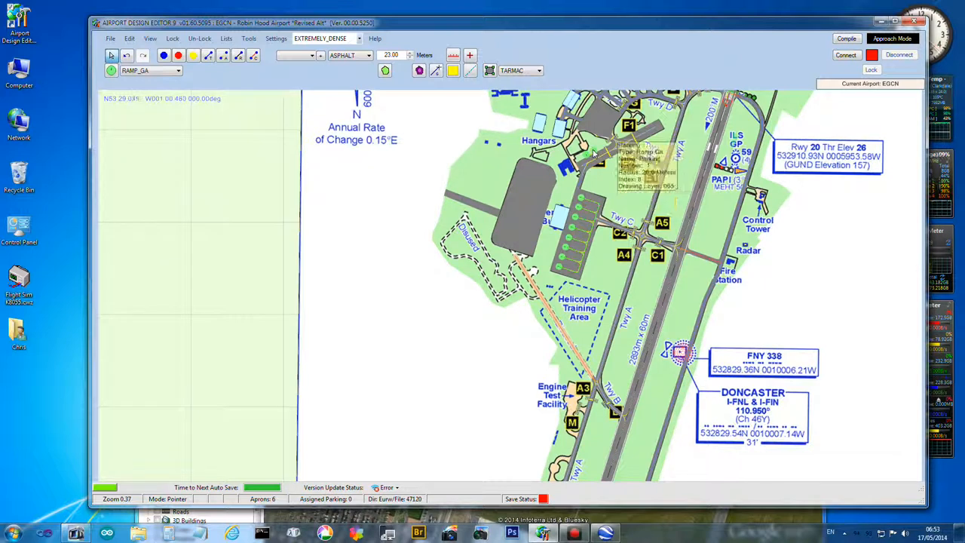
# Set parking spot 2 near the hangars to RAMP_GA_SMALL with a 10 m radius
pyautogui.rightClick(596, 151)
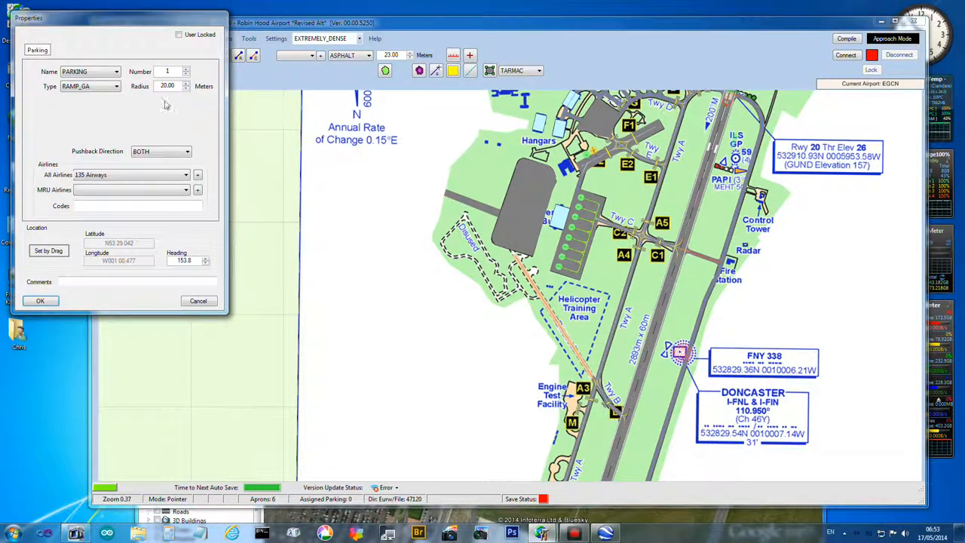
pyautogui.click(115, 86)
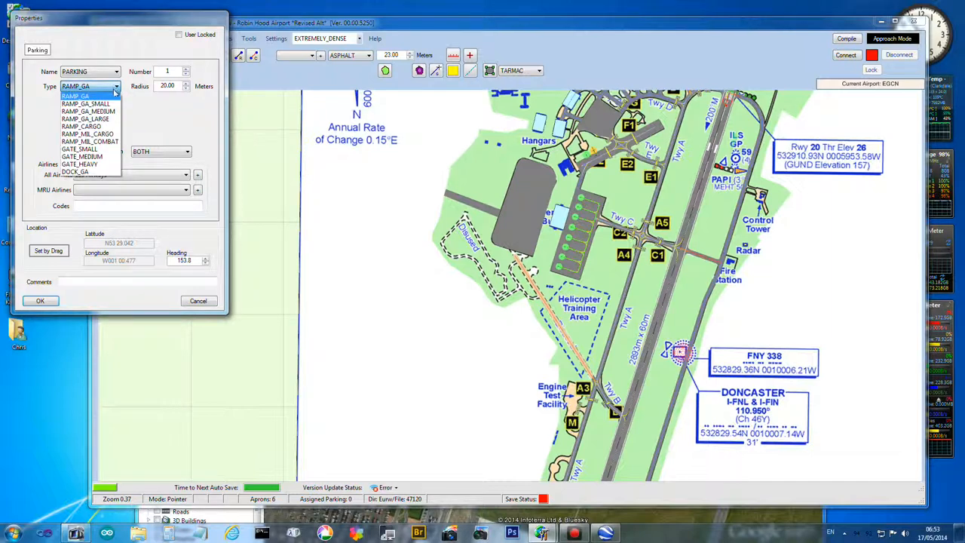
pyautogui.click(86, 104)
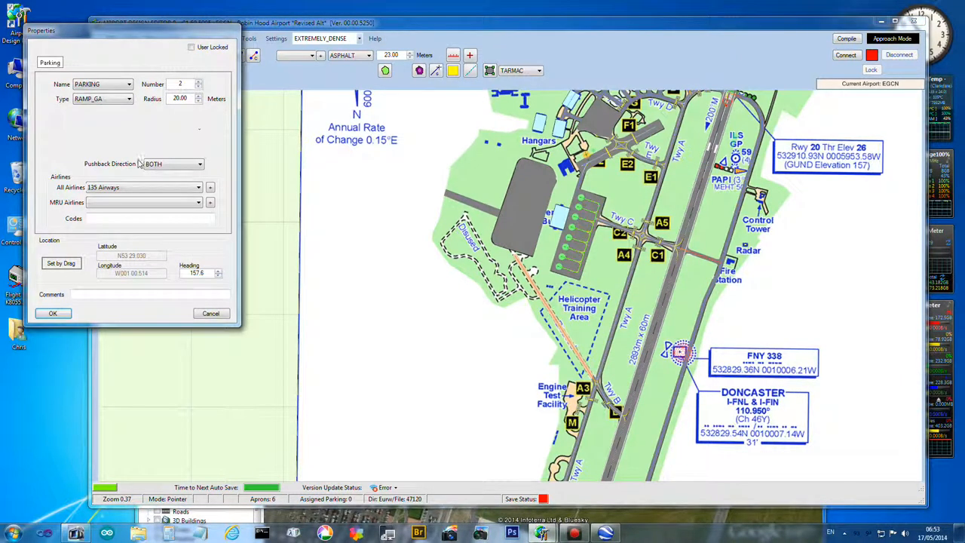
pyautogui.click(128, 98)
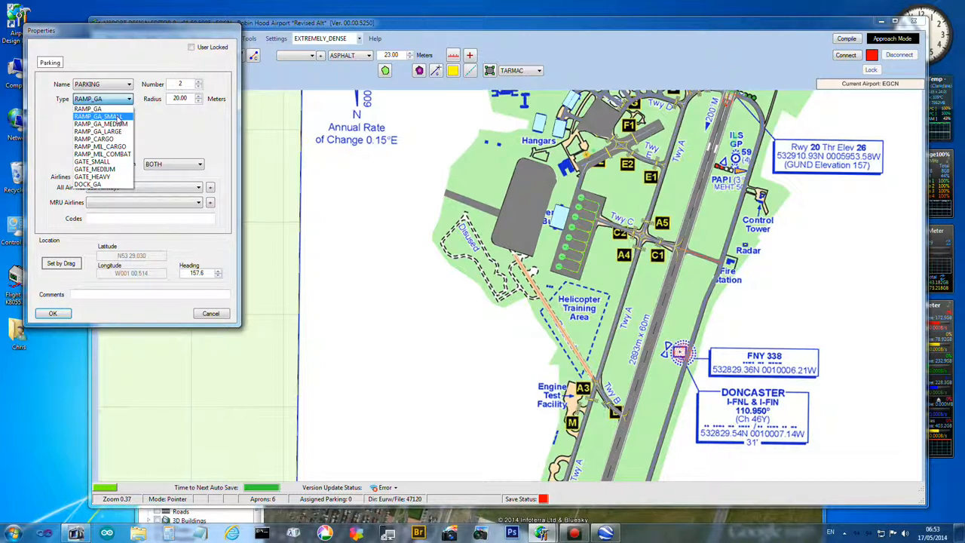
pyautogui.click(101, 116)
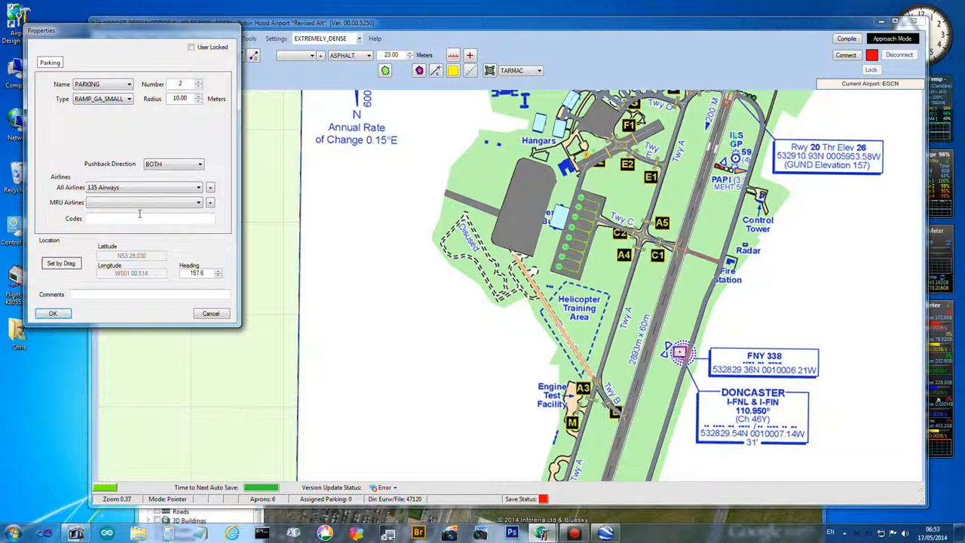
pyautogui.click(198, 187)
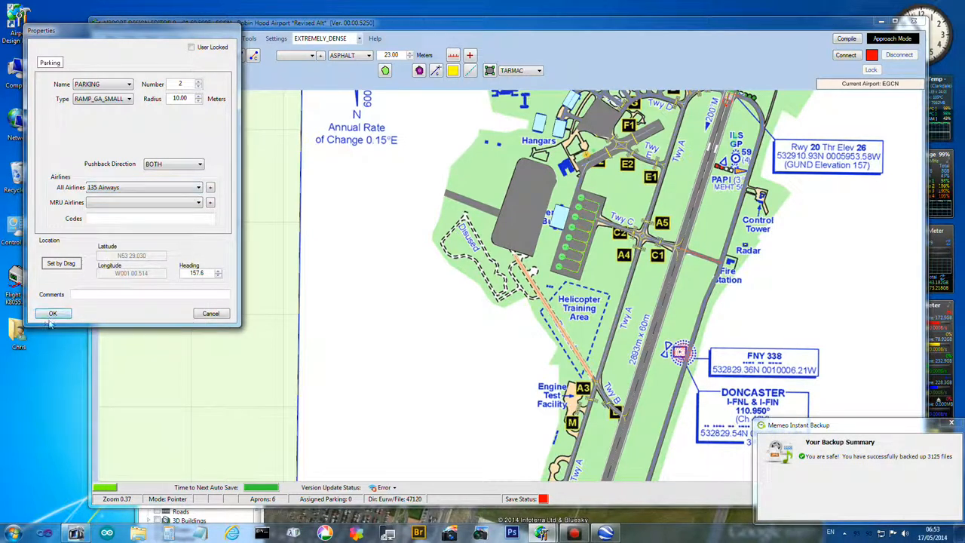
pyautogui.click(53, 313)
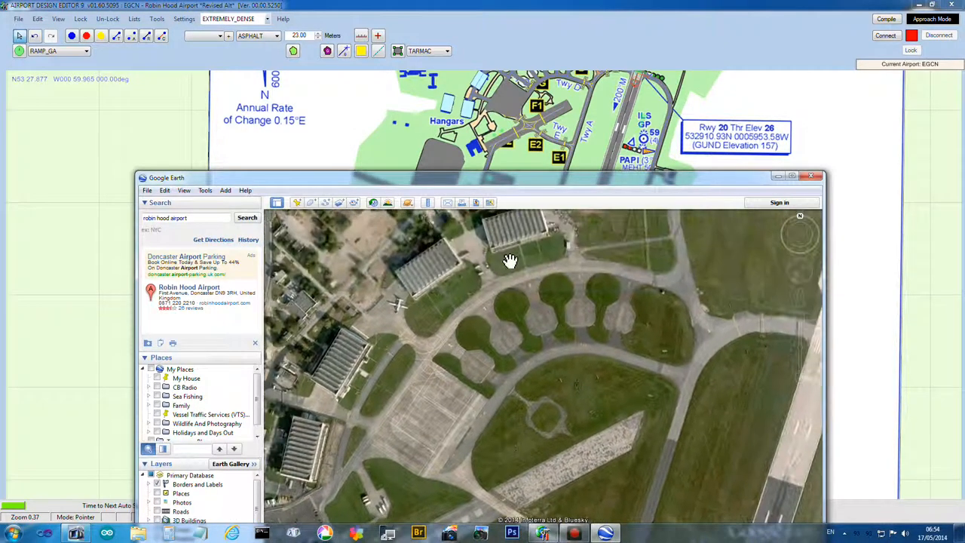
pyautogui.moveTo(511, 262); pyautogui.dragTo(606, 425)
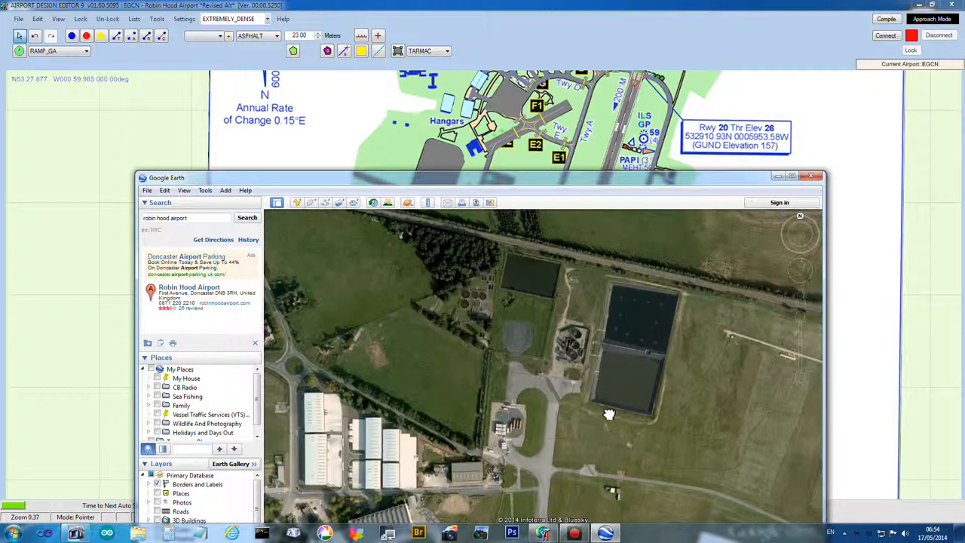
pyautogui.moveTo(609, 413); pyautogui.dragTo(618, 336)
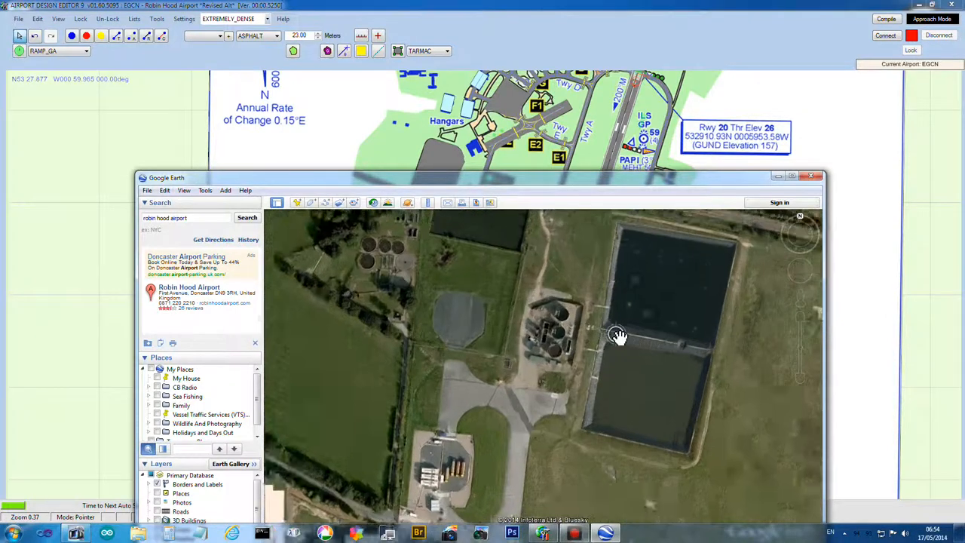
pyautogui.moveTo(618, 335); pyautogui.dragTo(645, 302)
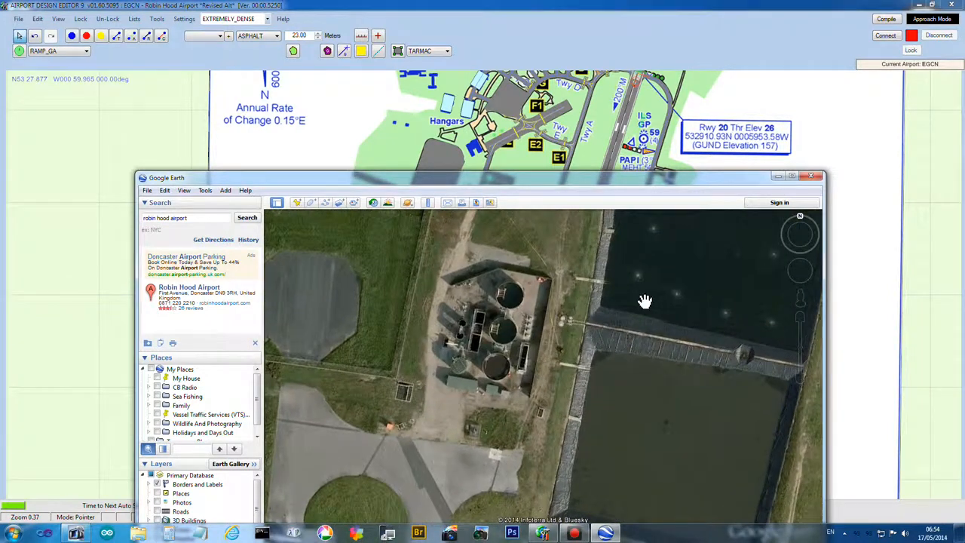
pyautogui.moveTo(646, 301); pyautogui.dragTo(730, 453)
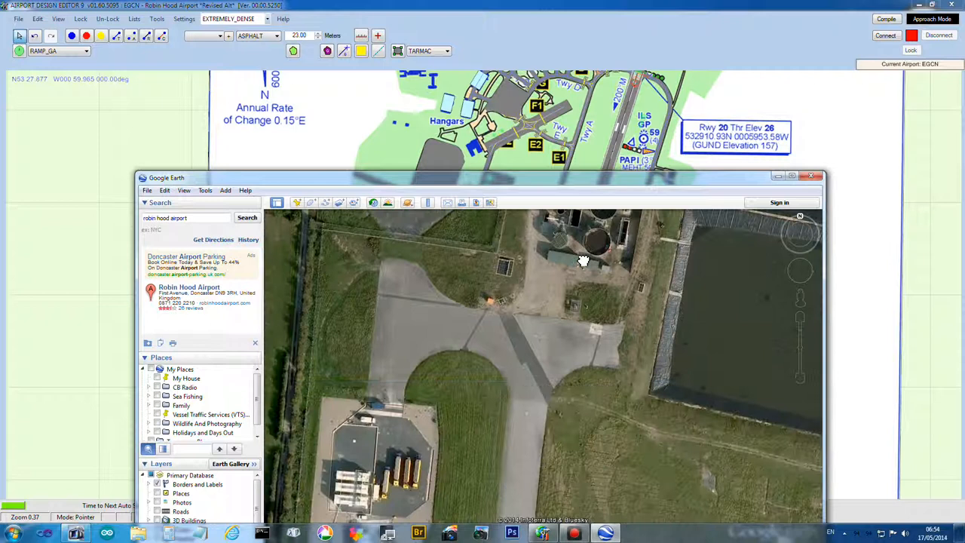
pyautogui.moveTo(583, 262); pyautogui.dragTo(553, 296)
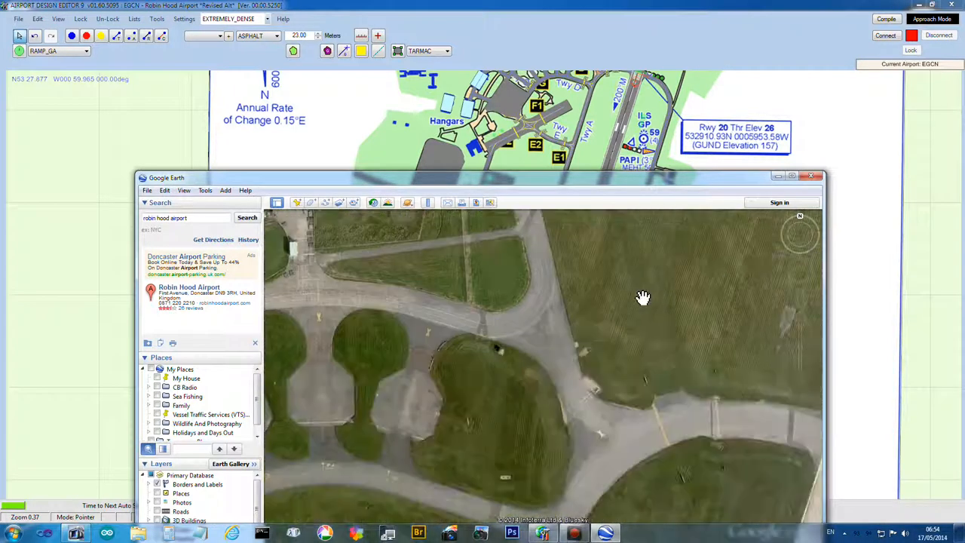
pyautogui.moveTo(643, 297); pyautogui.dragTo(615, 462)
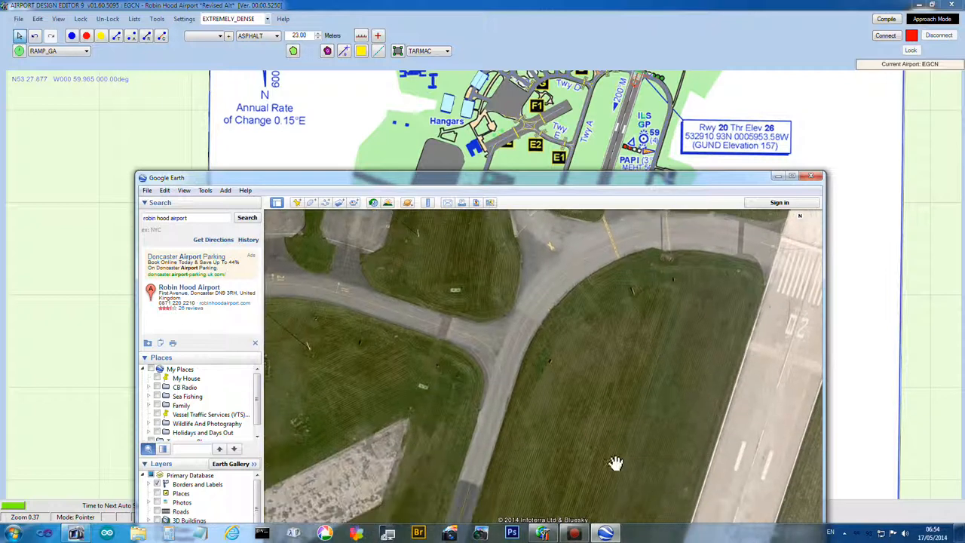
pyautogui.moveTo(616, 462); pyautogui.dragTo(503, 356)
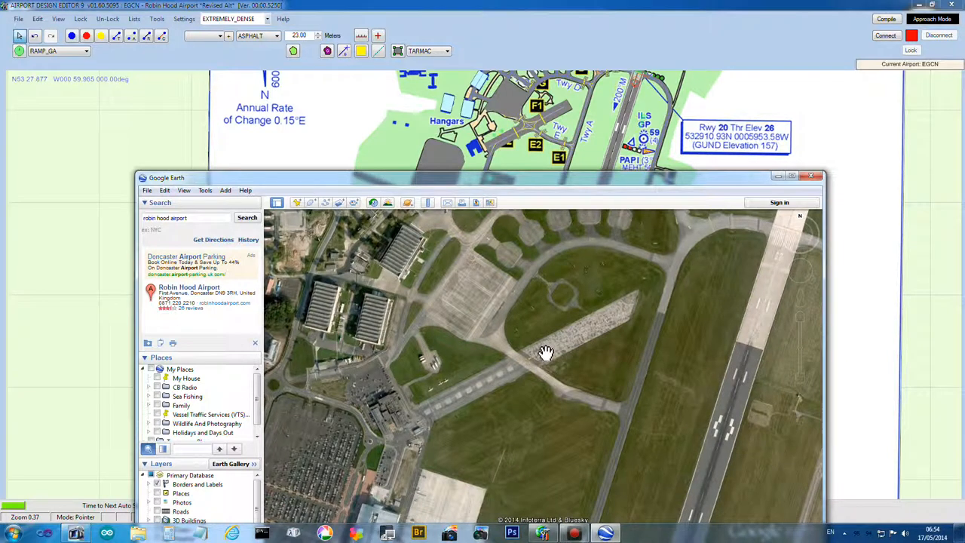
pyautogui.moveTo(545, 353); pyautogui.dragTo(558, 322)
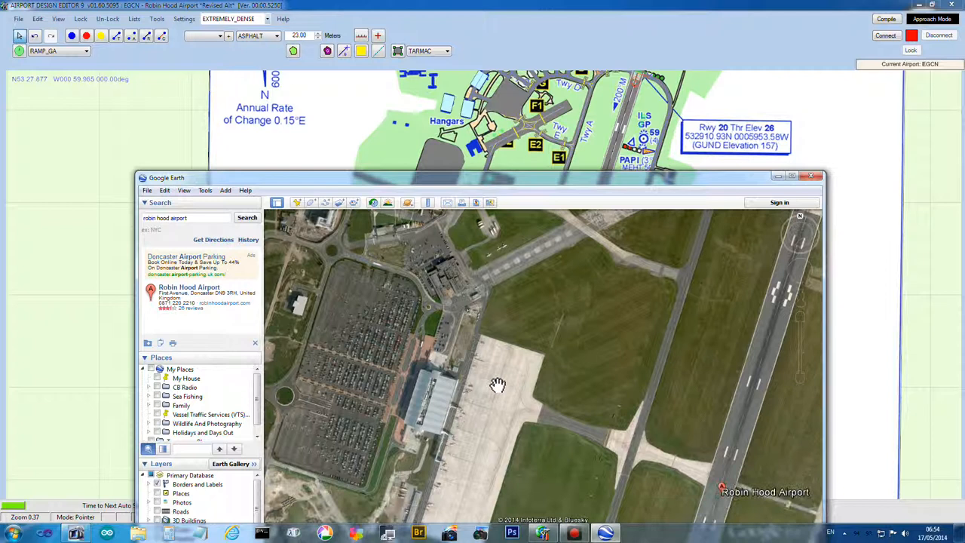
pyautogui.moveTo(498, 384); pyautogui.dragTo(567, 345)
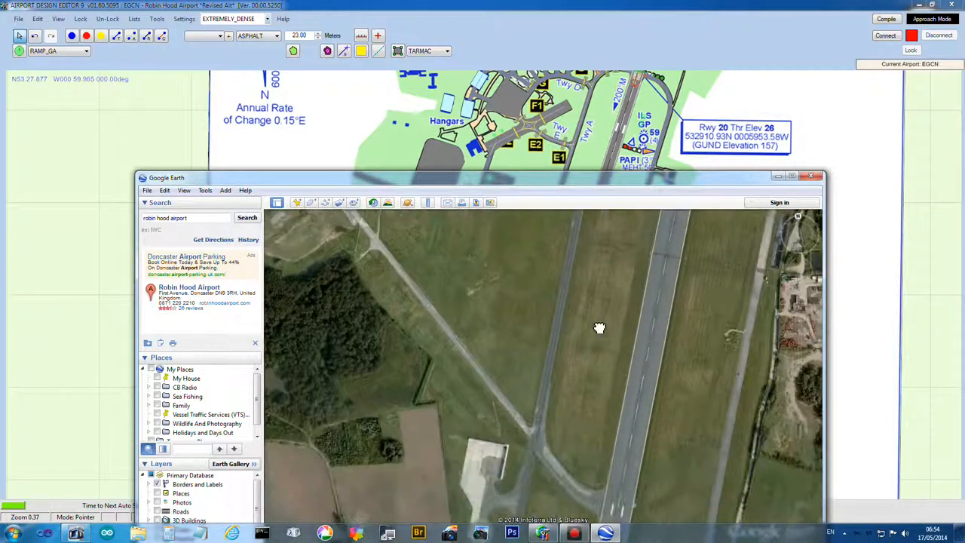
pyautogui.moveTo(600, 328); pyautogui.dragTo(603, 434)
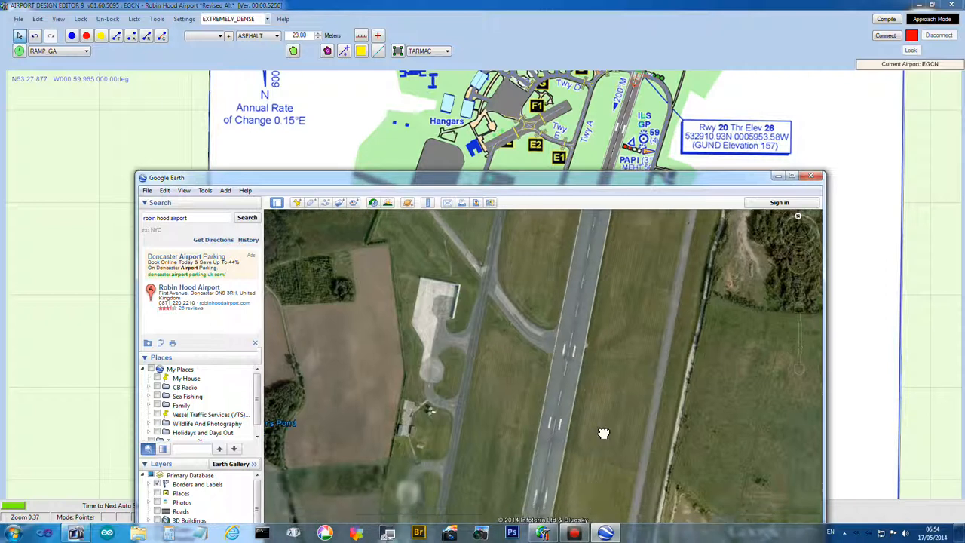
pyautogui.moveTo(604, 433); pyautogui.dragTo(653, 355)
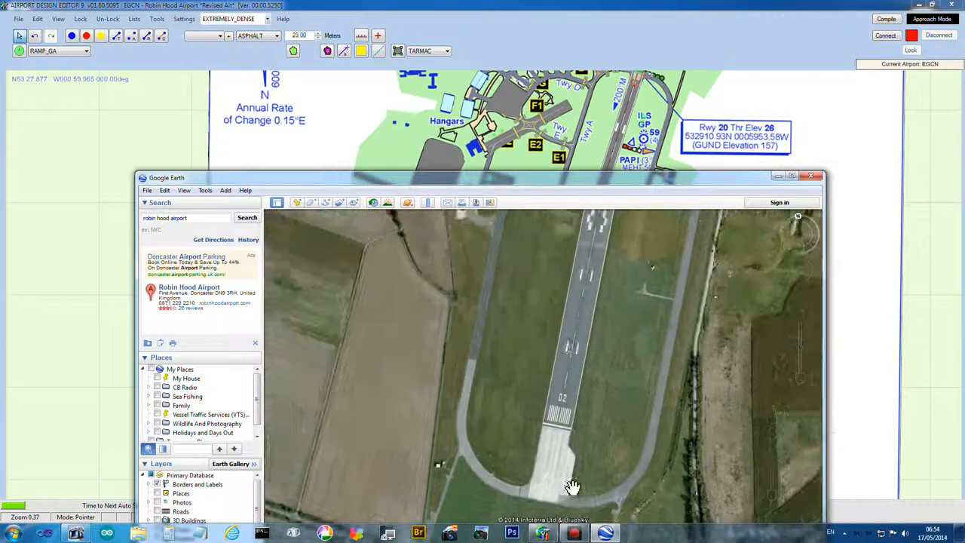
pyautogui.moveTo(573, 486); pyautogui.dragTo(551, 313)
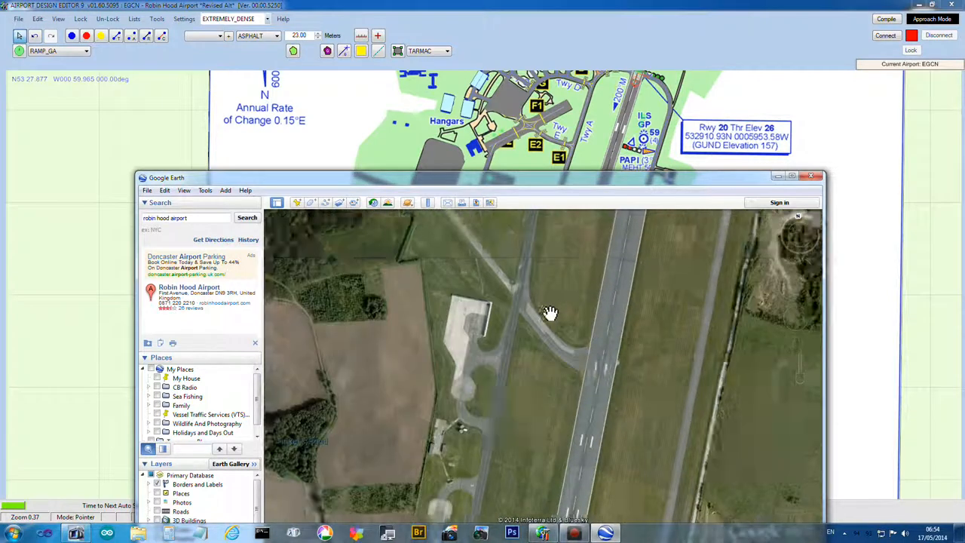
pyautogui.moveTo(551, 313); pyautogui.dragTo(530, 311)
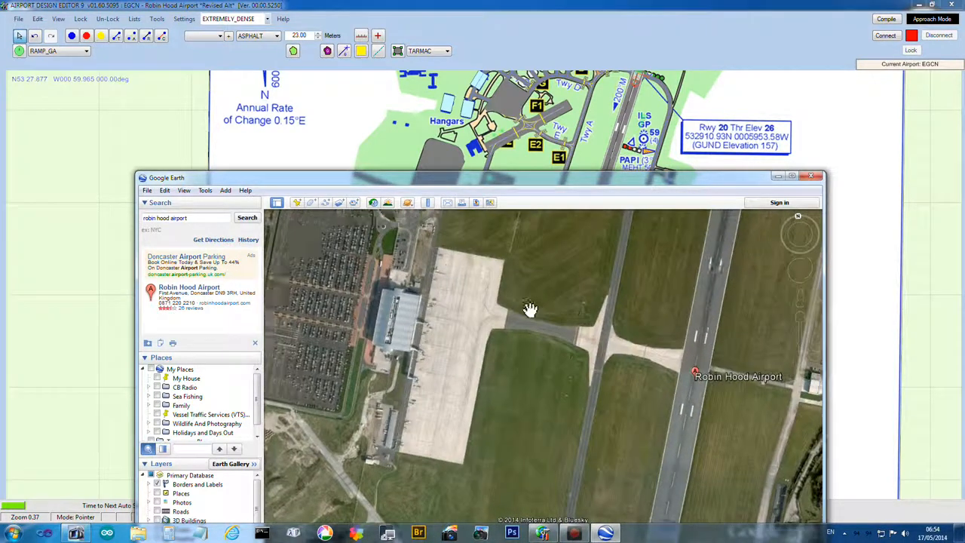
pyautogui.moveTo(531, 309); pyautogui.dragTo(438, 337)
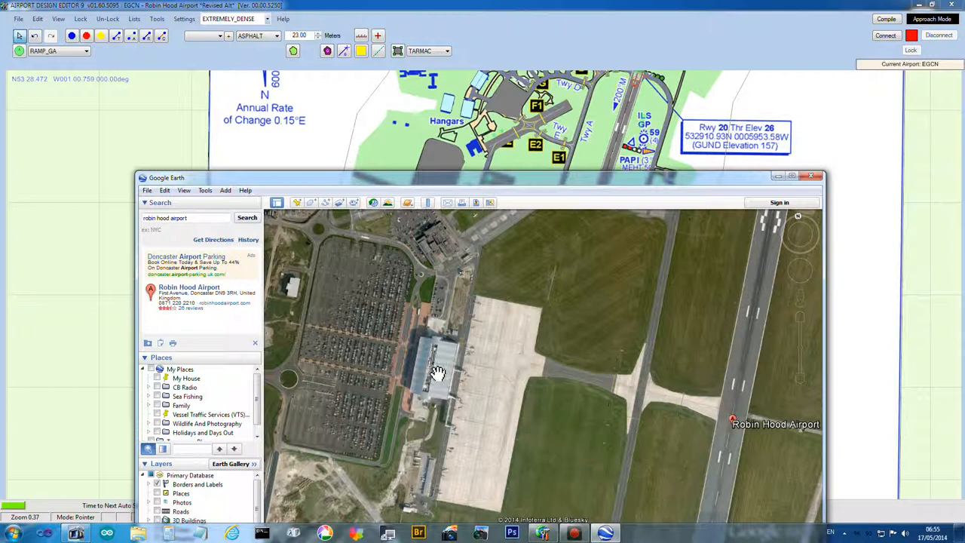
pyautogui.moveTo(453, 357)
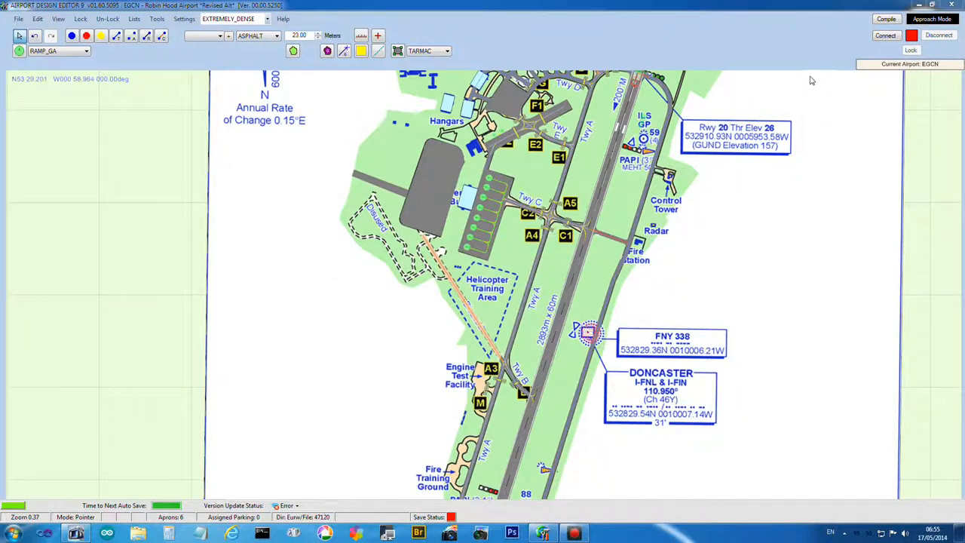
pyautogui.moveTo(533, 215)
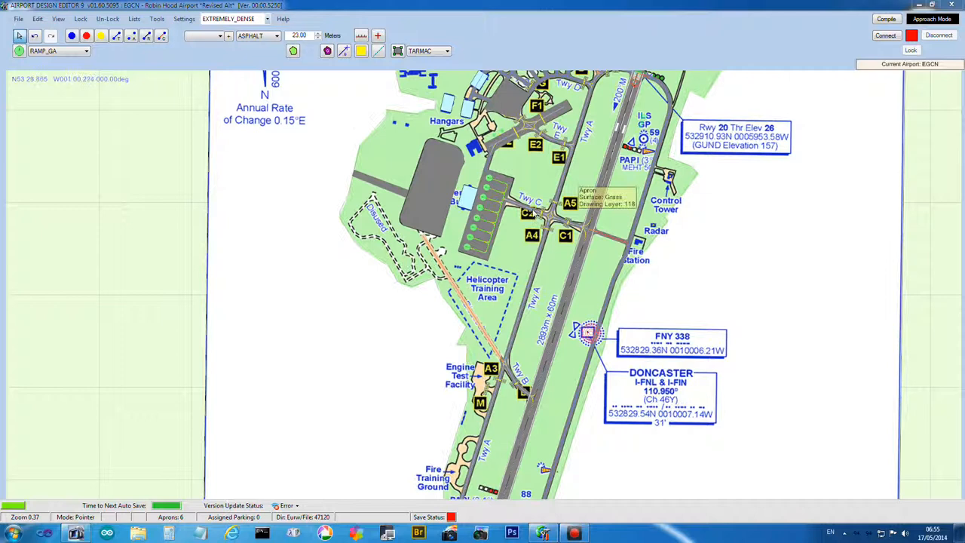
pyautogui.moveTo(483, 237)
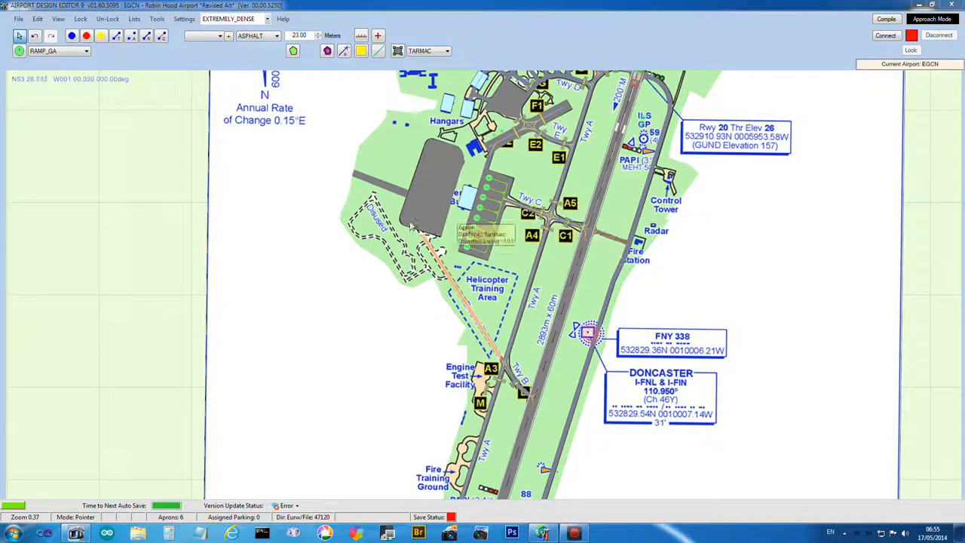
pyautogui.moveTo(444, 166)
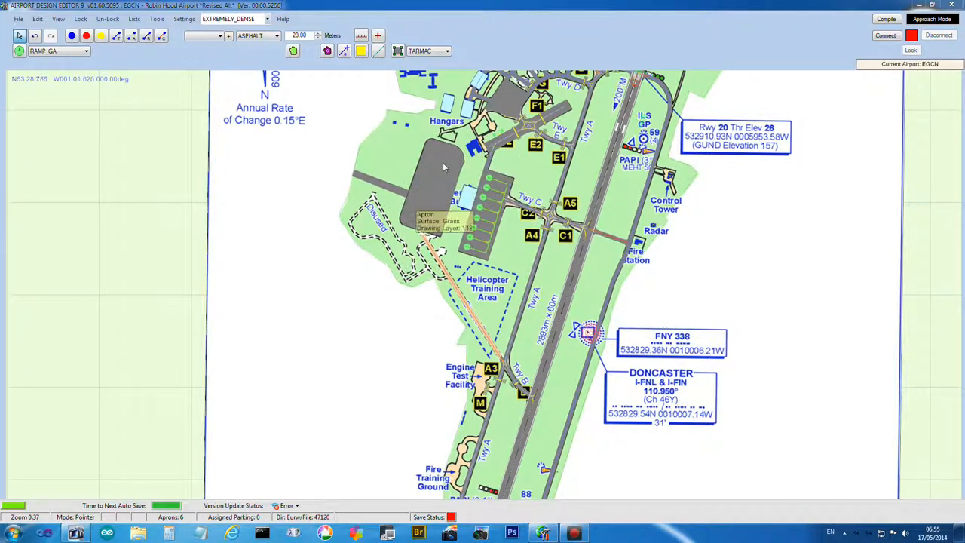
pyautogui.moveTo(198, 153)
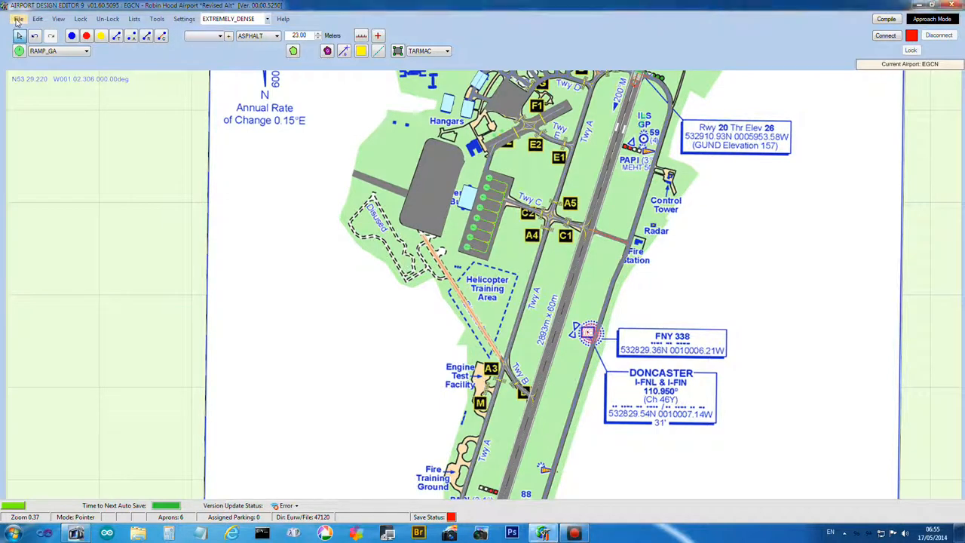
# Save the airport via File > Save Airport and compile into the EGCN Scenery folder
pyautogui.click(18, 19)
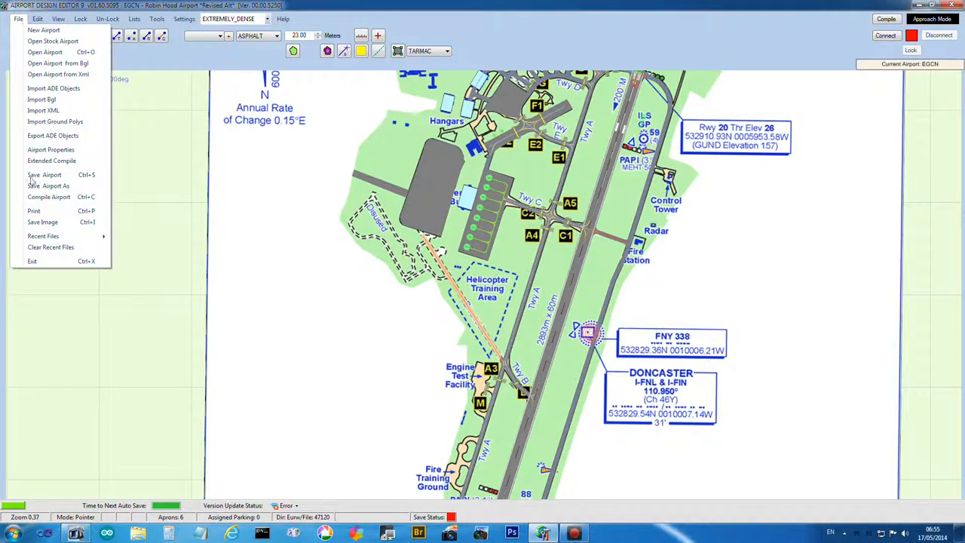
pyautogui.click(43, 174)
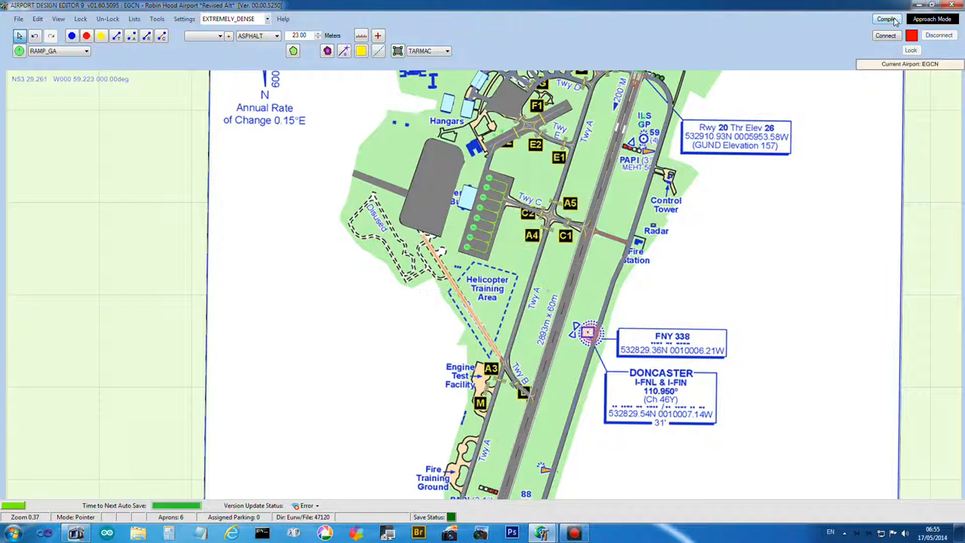
pyautogui.moveTo(596, 212)
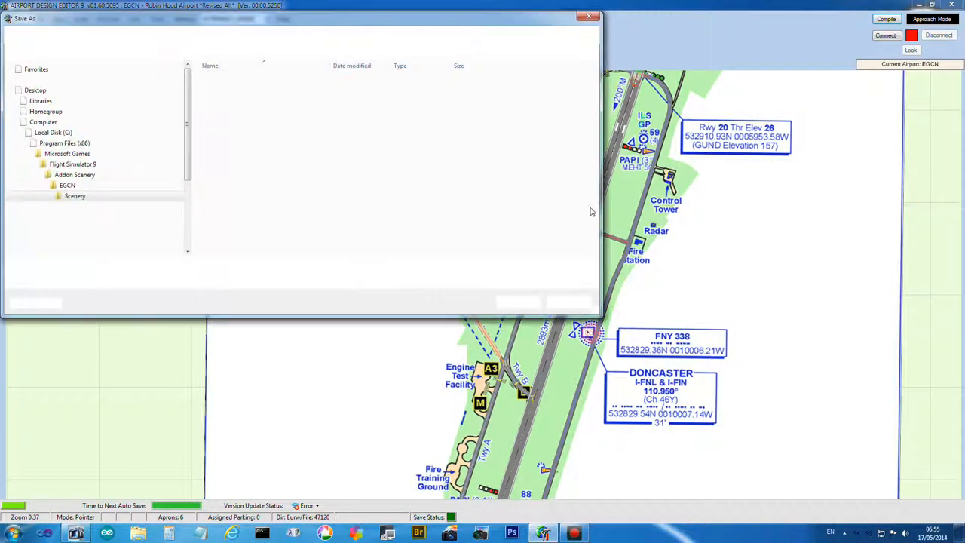
pyautogui.click(589, 17)
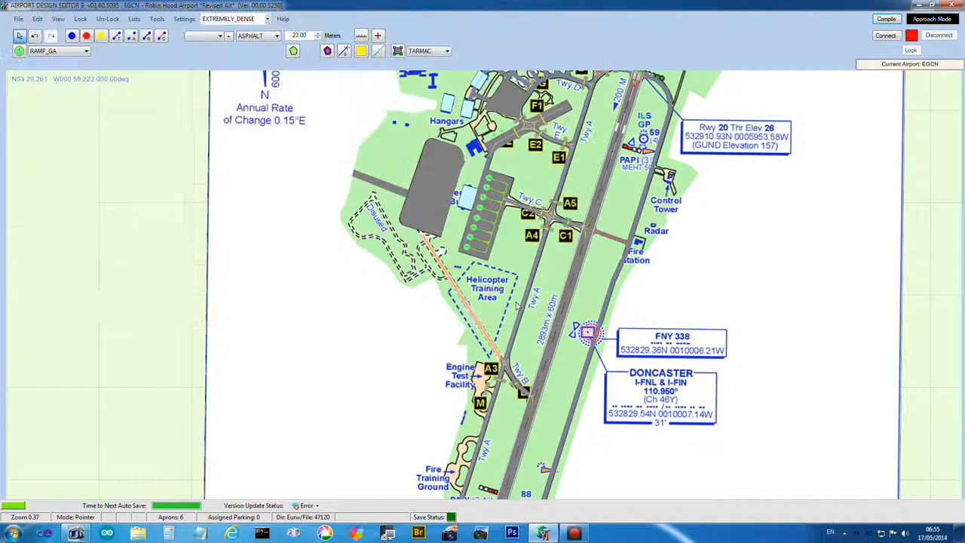